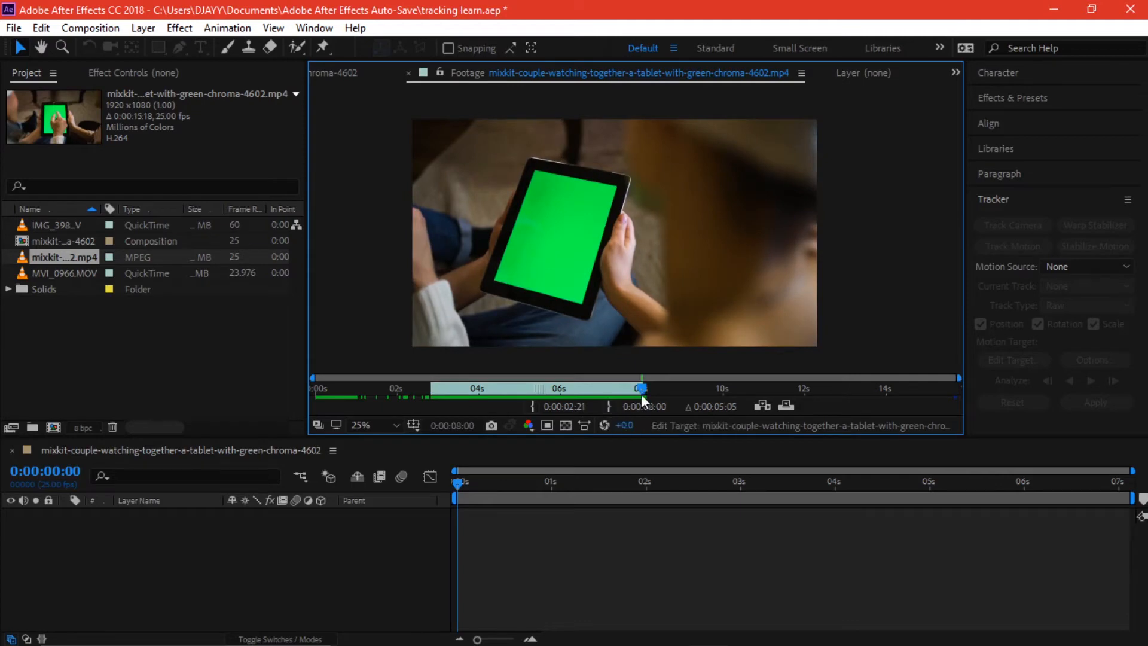
mouse_move(559, 270)
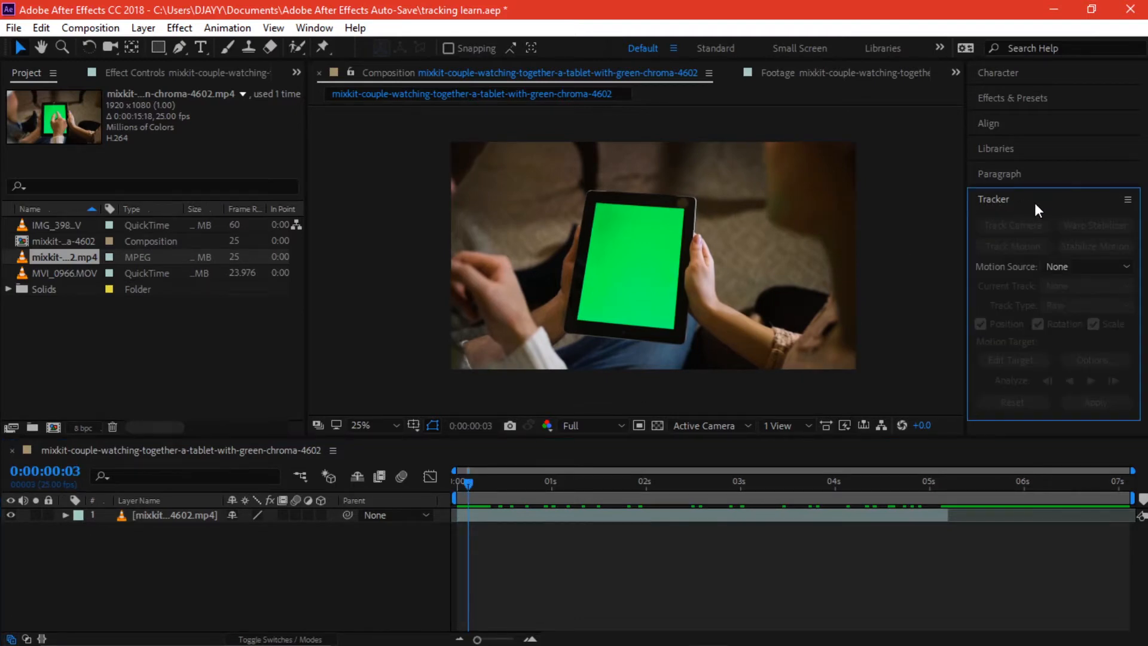
- Create a composition from the tablet green-screen clip and bring up the Tracker panel
left_click(313, 27)
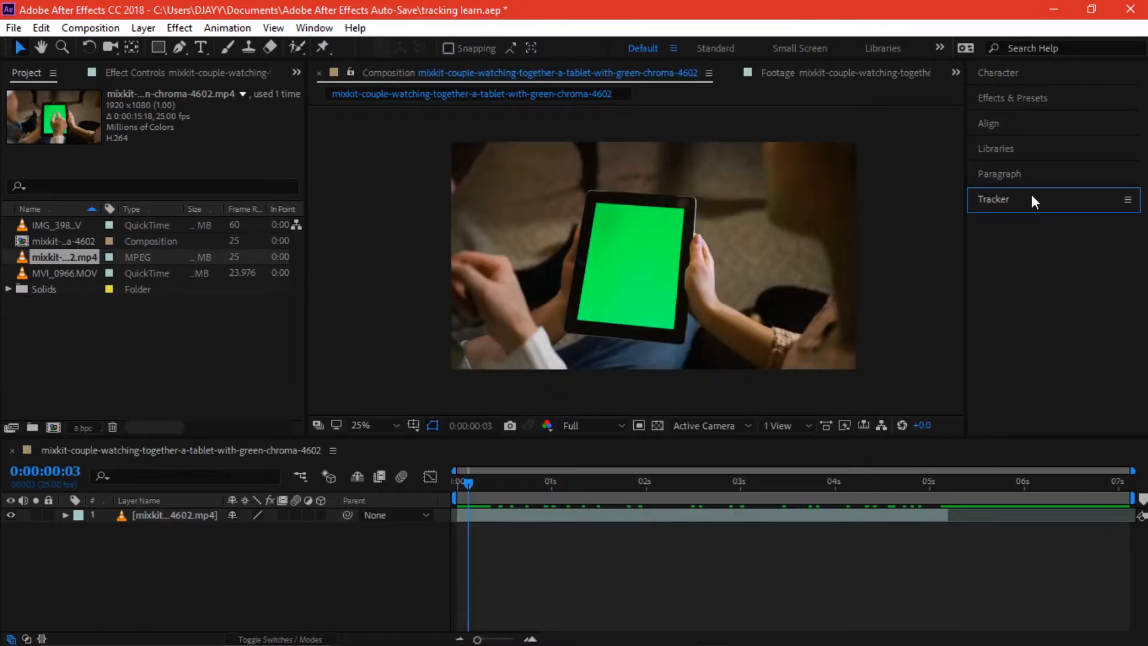
left_click(994, 200)
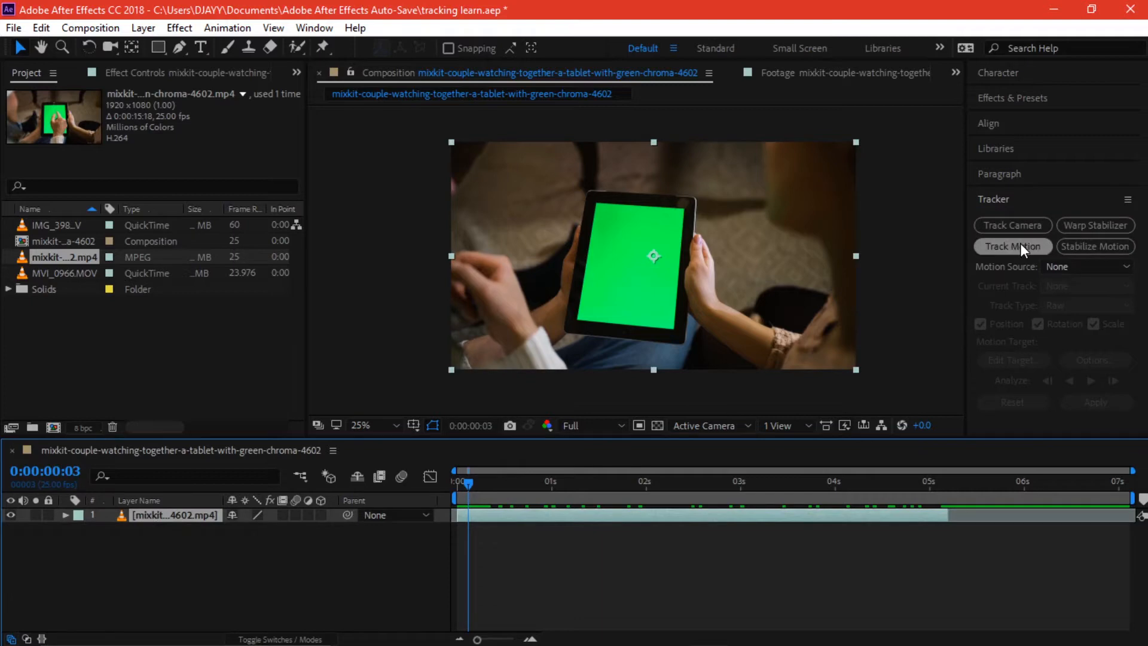
- Start Track Motion on the tablet clip, keeping Transform as the track type
left_click(1013, 246)
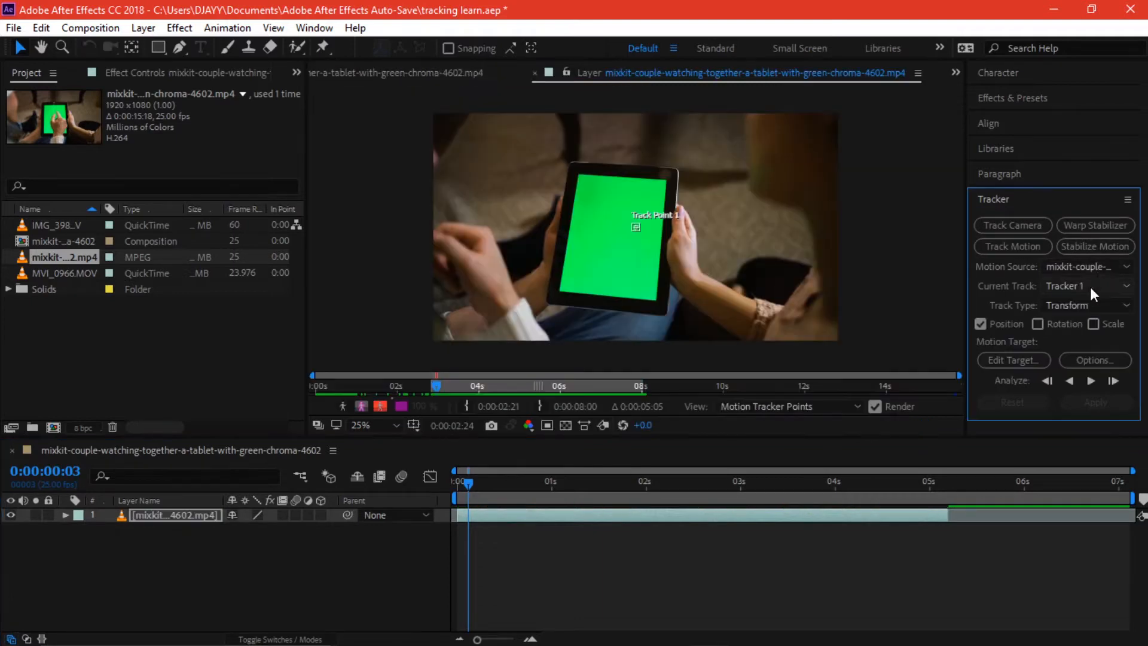
left_click(1090, 305)
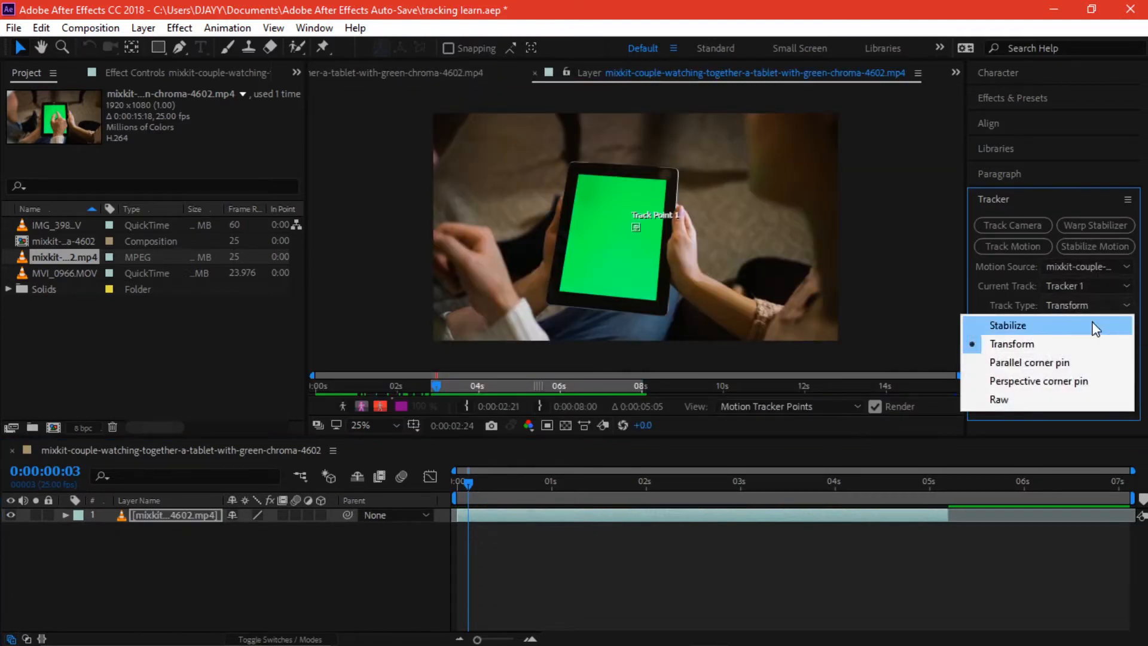
left_click(1013, 344)
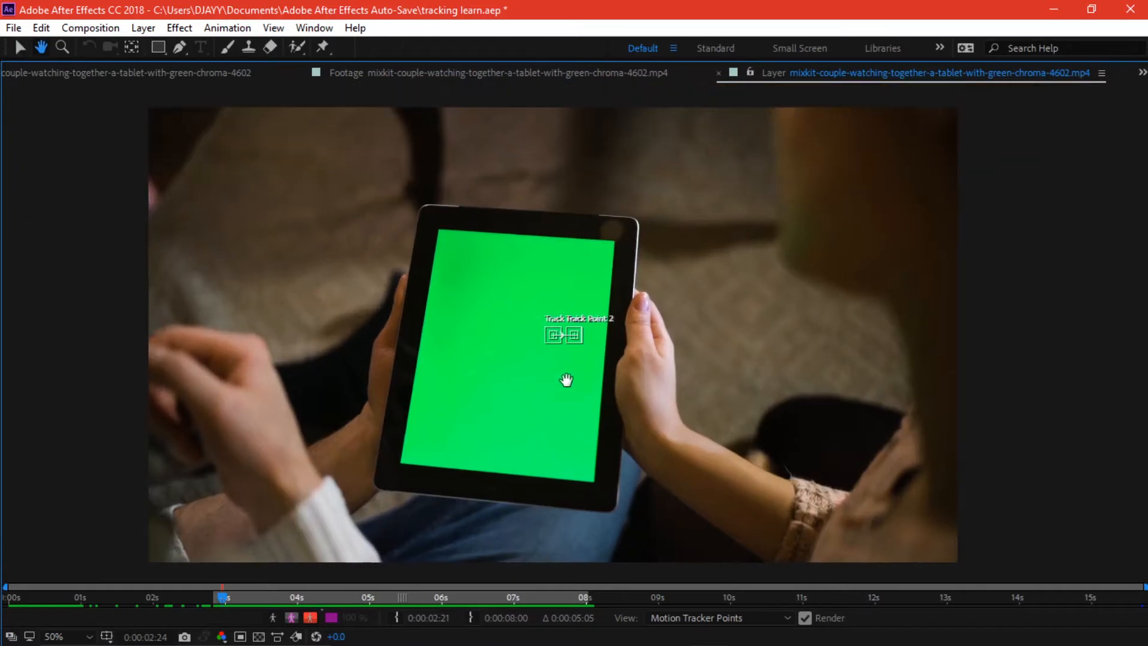
- Zoom in on the tablet and move a track point onto a screen corner
left_click(54, 635)
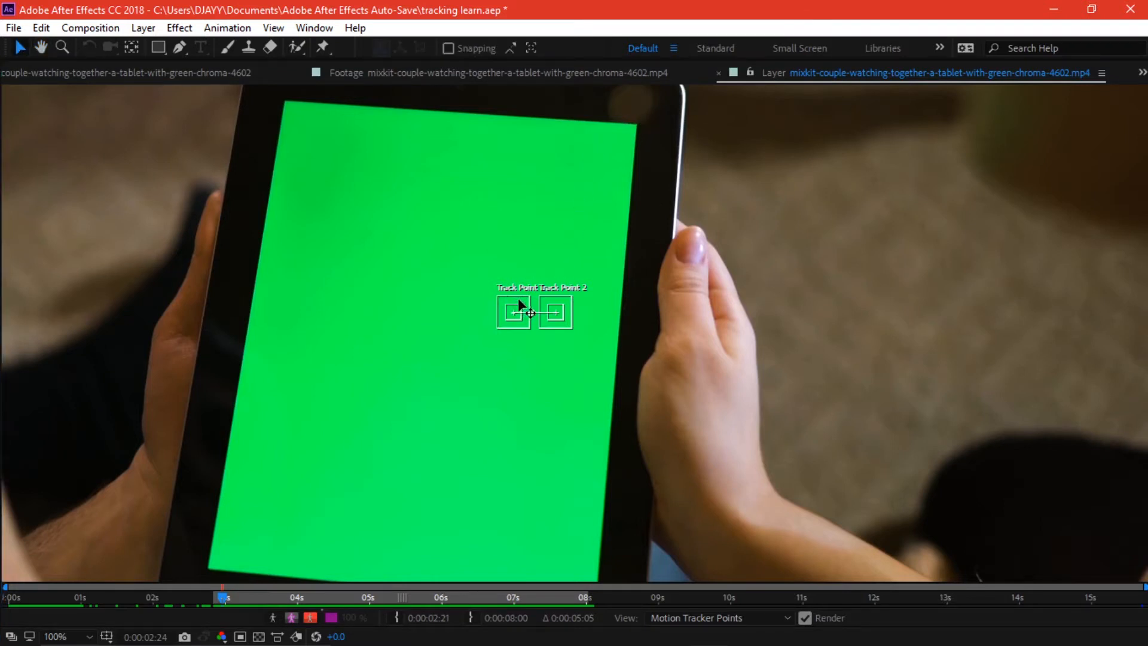
left_click_drag(513, 311, 612, 128)
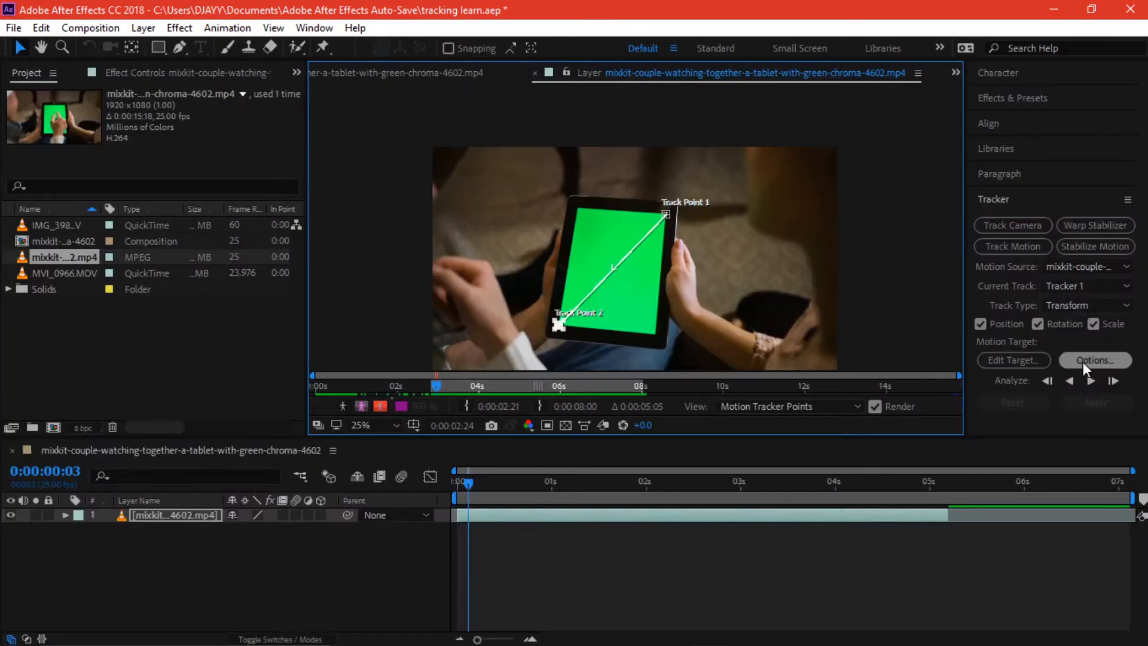
mouse_move(1091, 393)
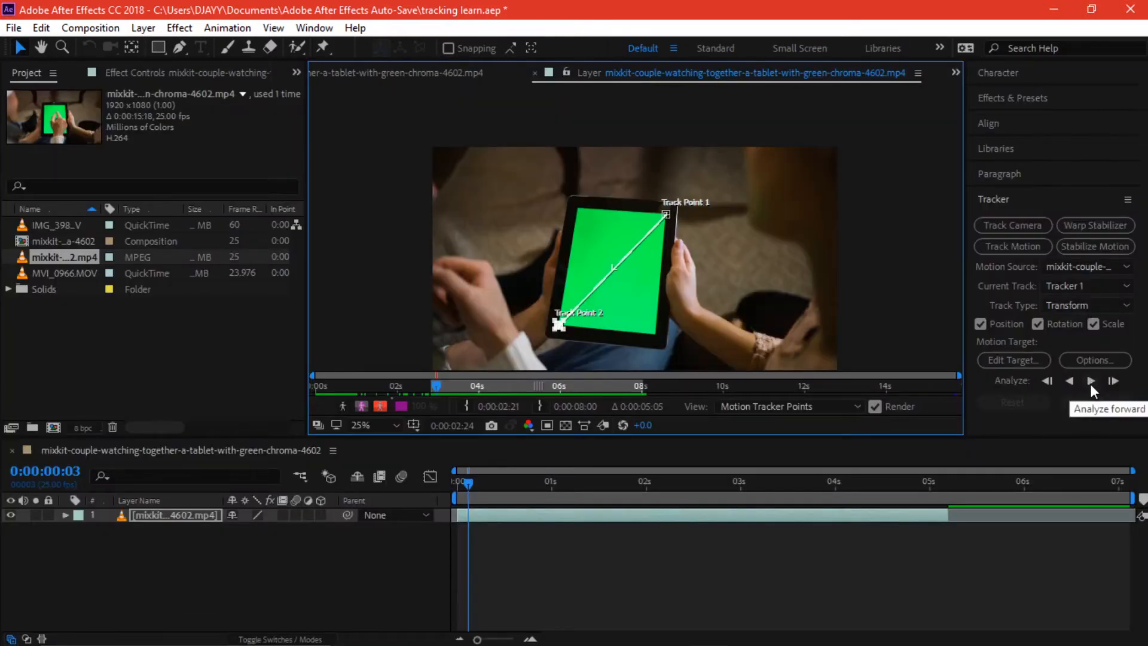
- Analyse forward so both track points follow the tablet corners through the clip
left_click(1112, 381)
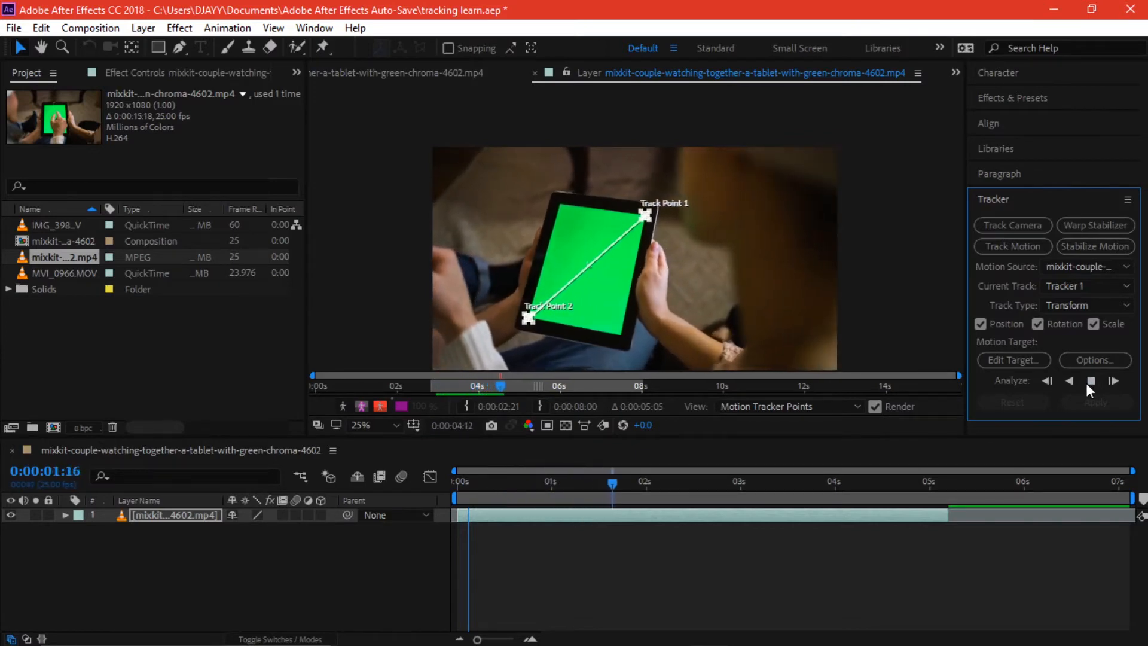
left_click(1113, 380)
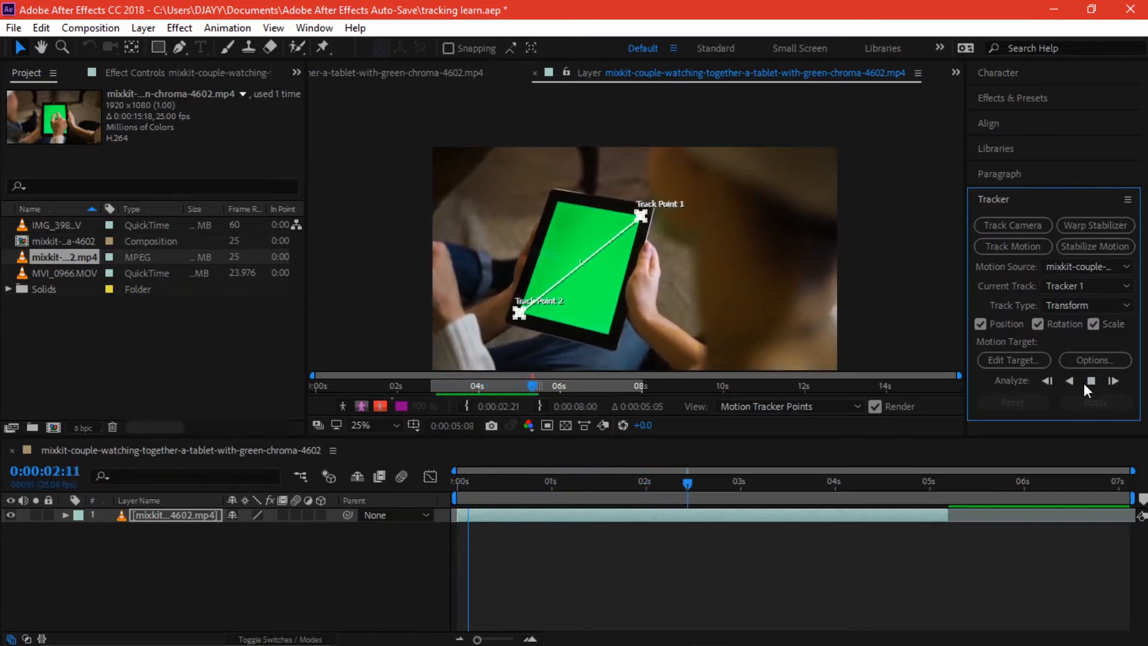
left_click(1112, 380)
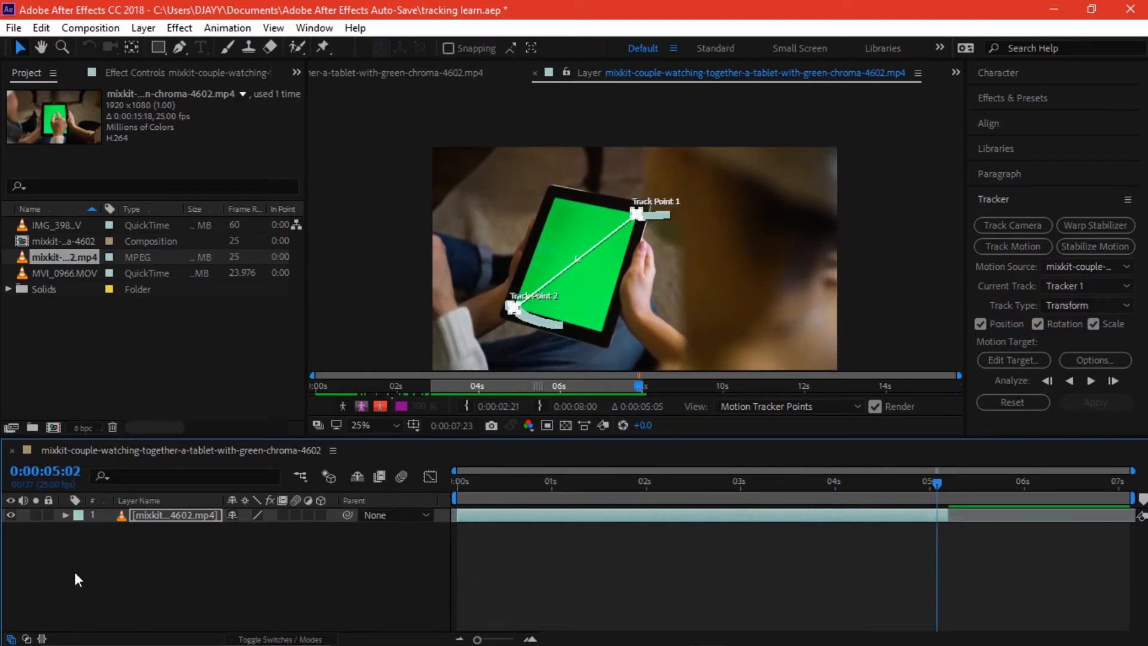
- Add a null layer, target Null 2 and apply the tracking data in X and Y
right_click(80, 572)
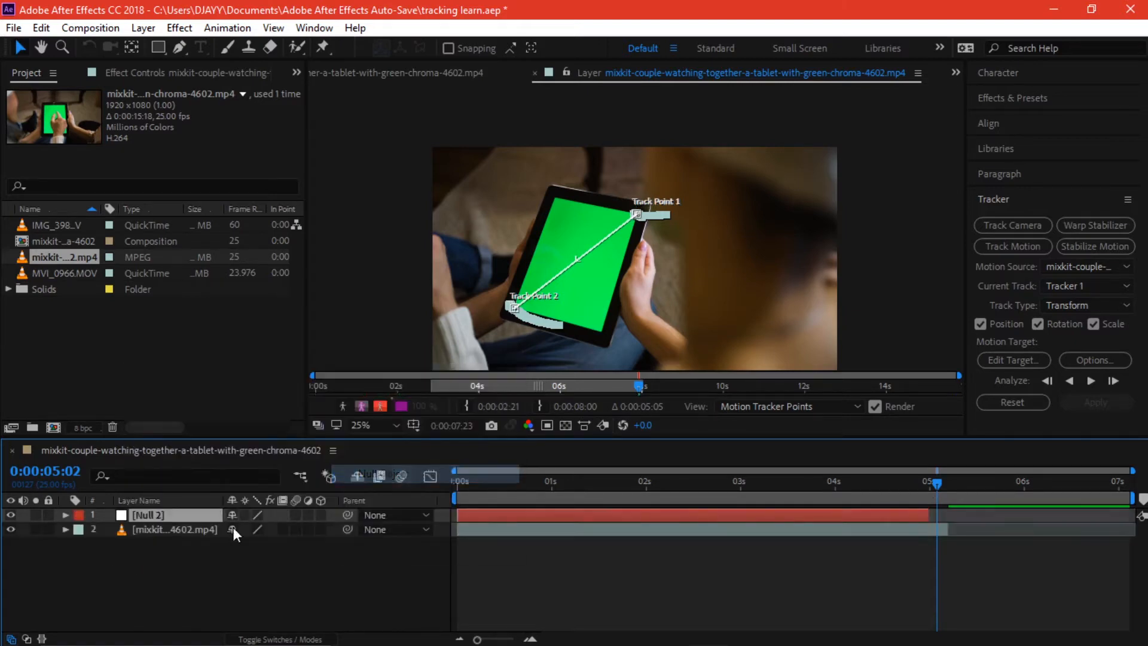
left_click(146, 514)
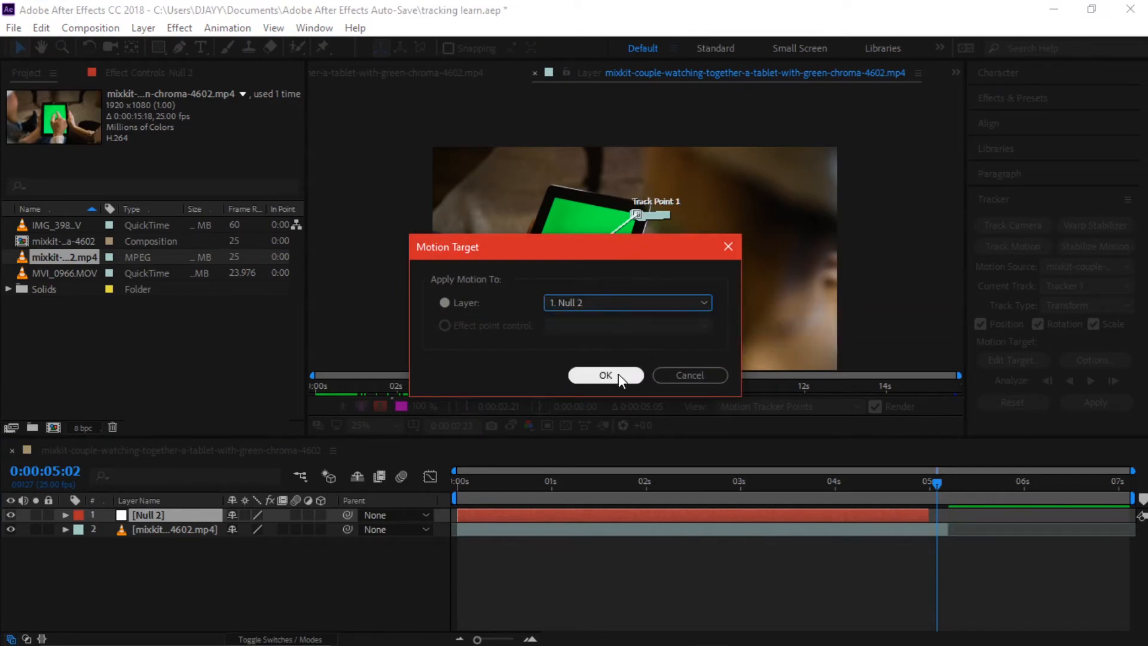
left_click(606, 375)
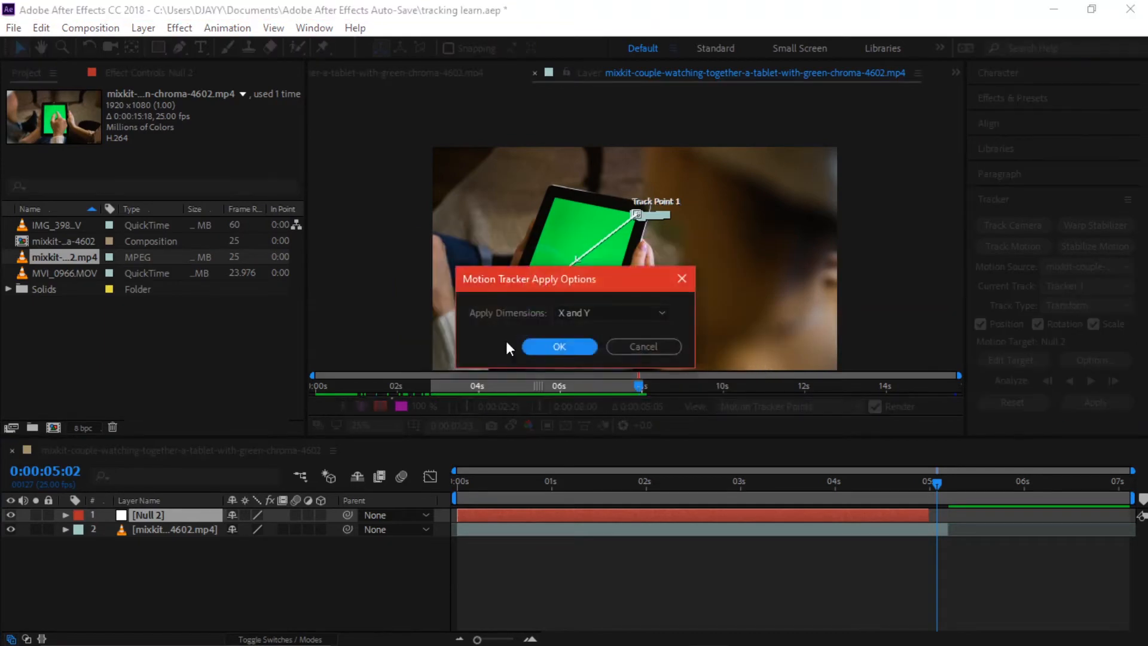
left_click(559, 346)
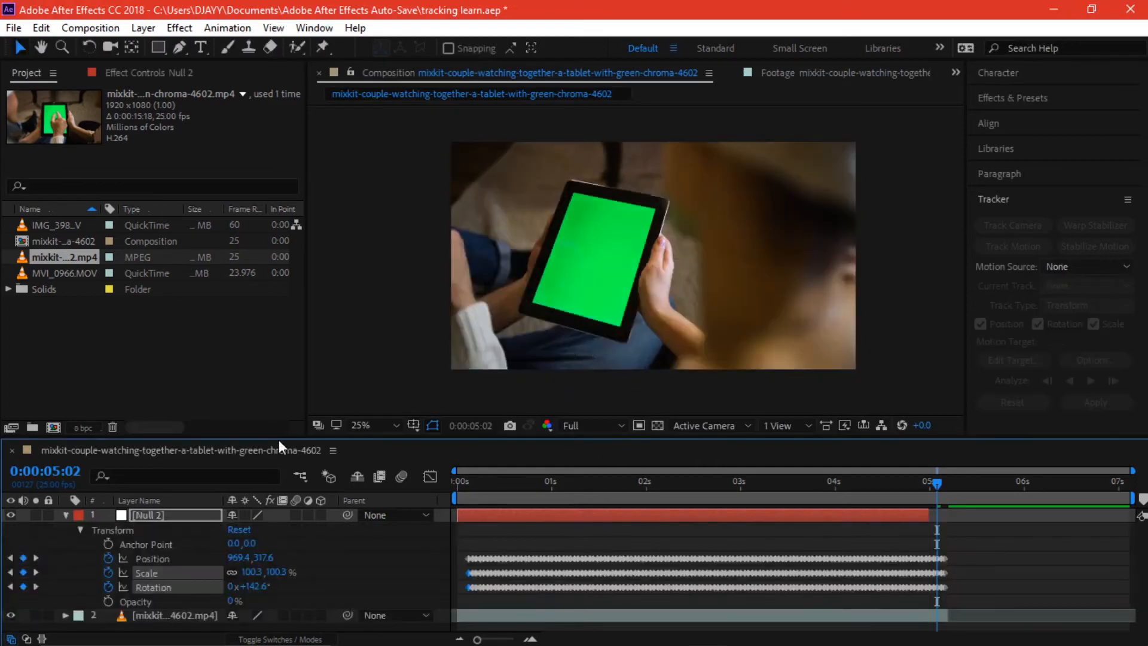
left_click(459, 481)
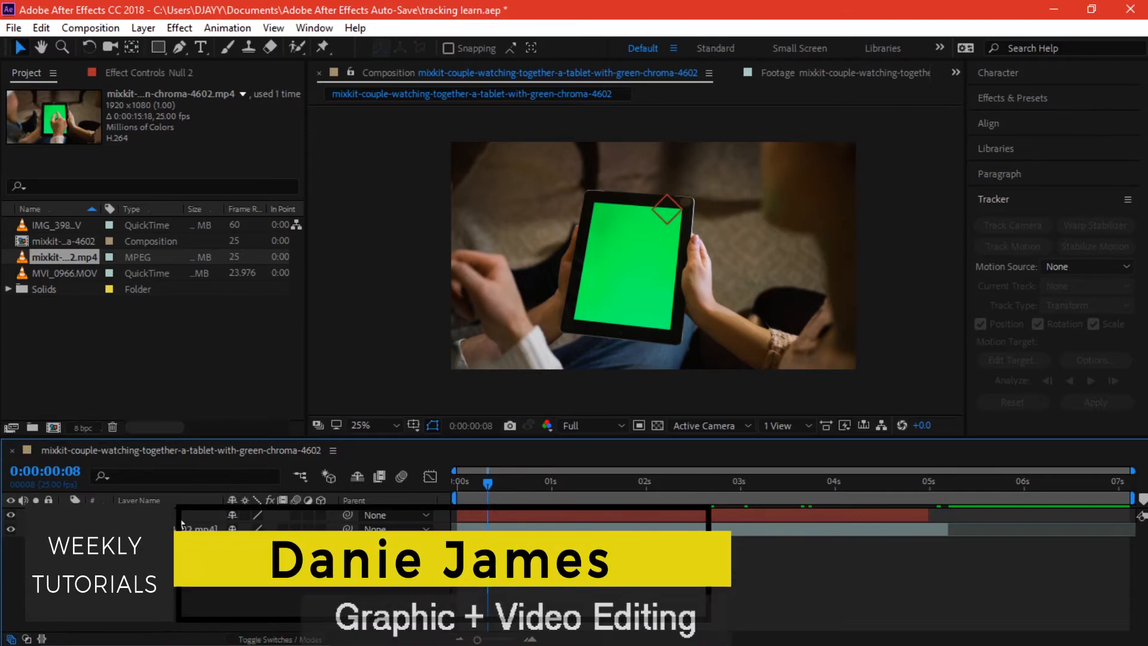
right_click(220, 513)
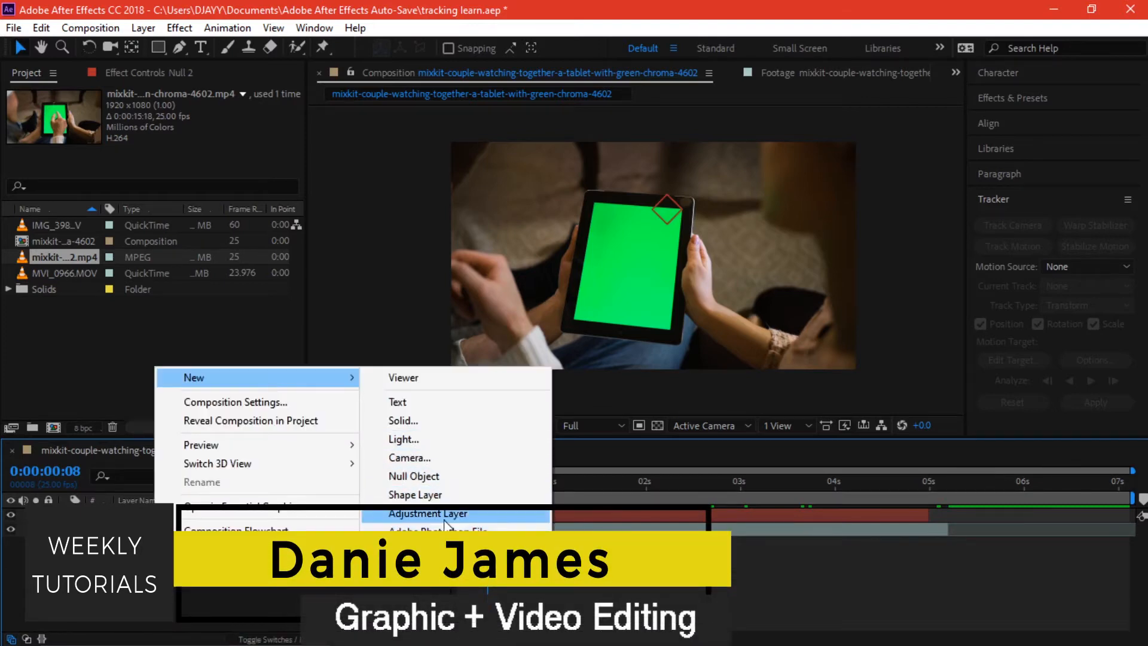
left_click(427, 513)
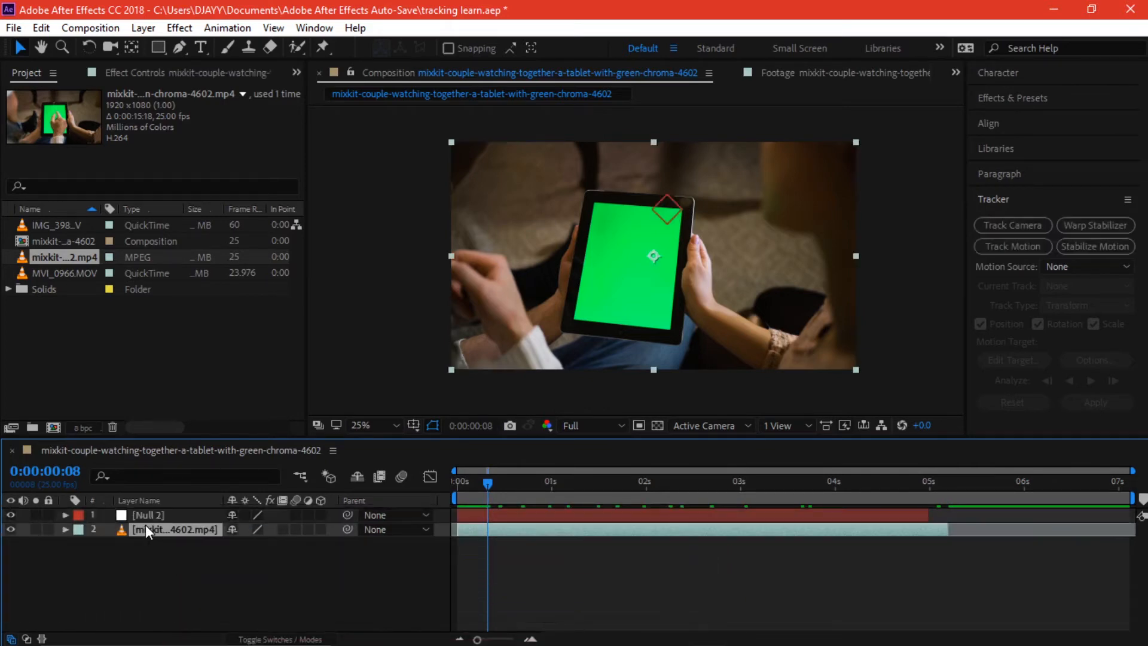
mouse_move(129, 543)
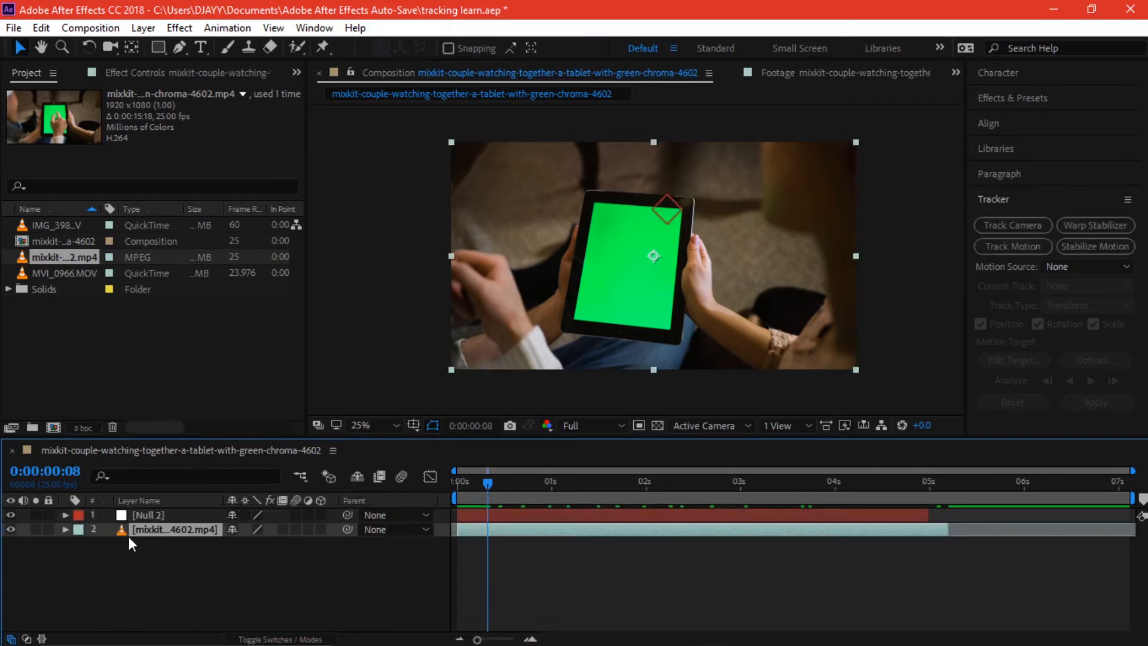
left_click(64, 530)
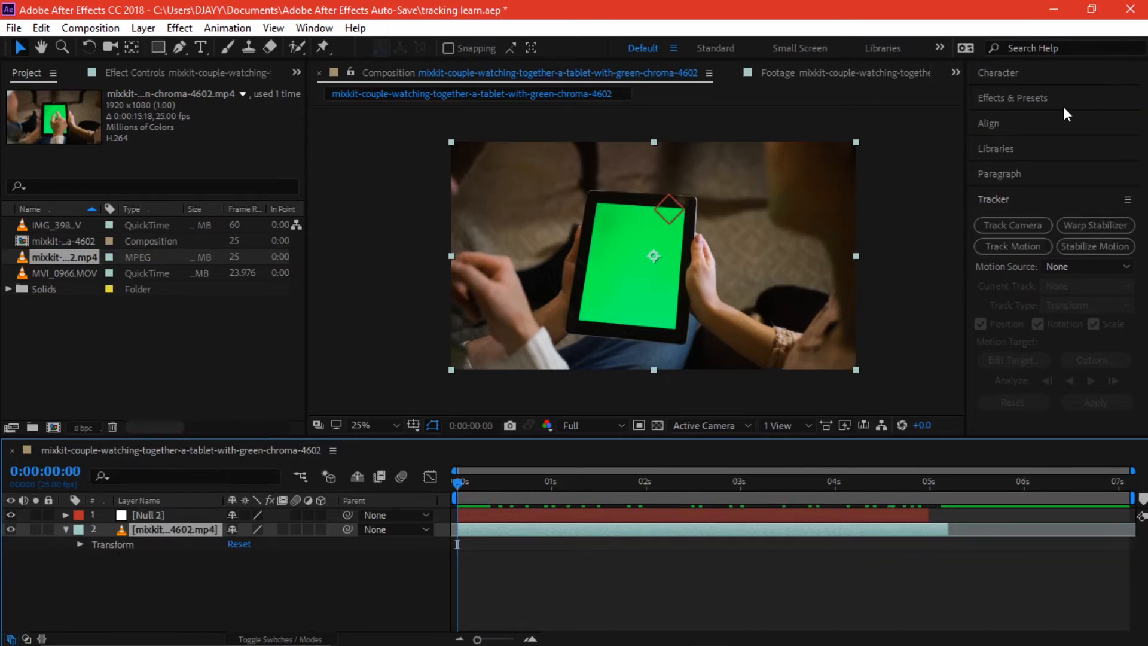
- Find Color Key in Effects & Presets and apply it to the tablet footage
type("color ke")
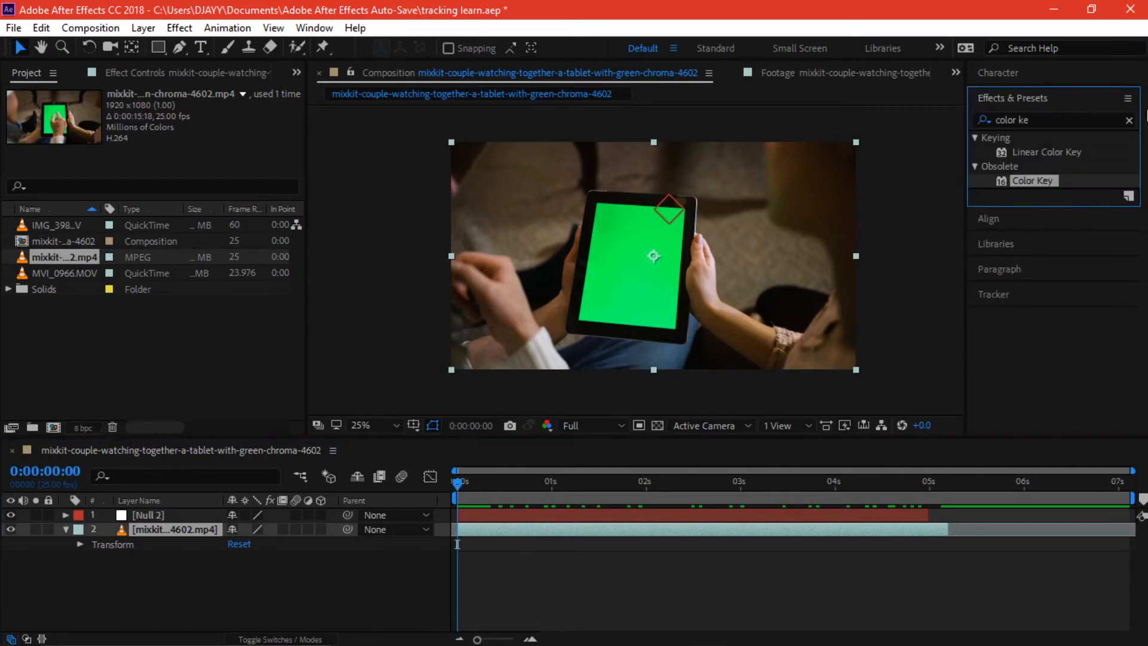
left_click(315, 28)
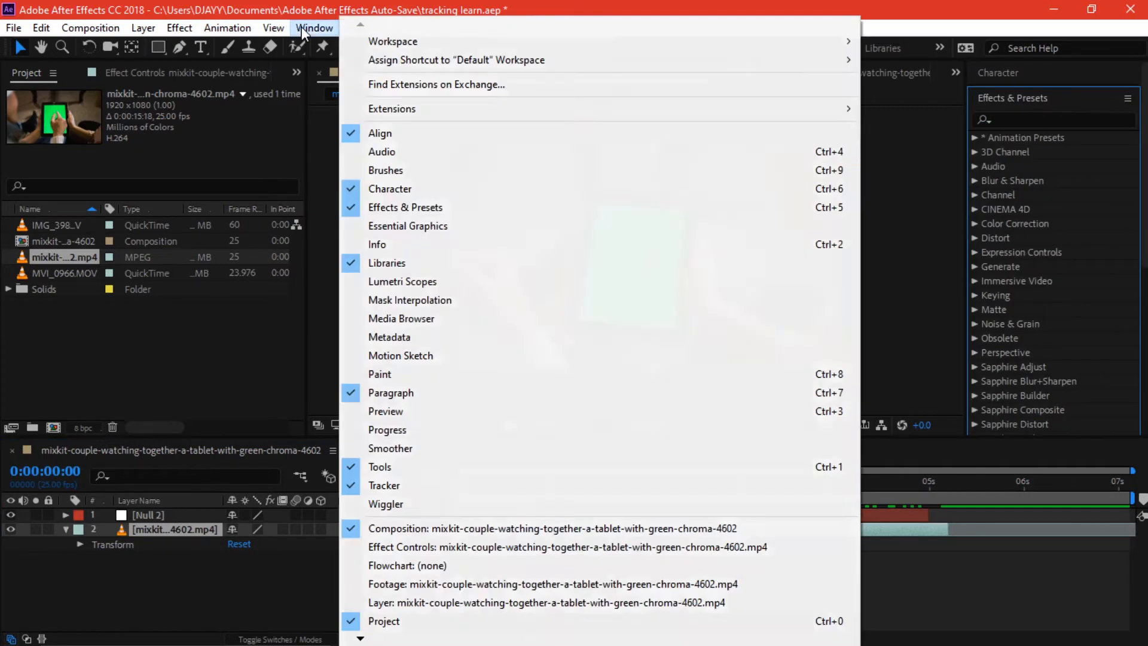
mouse_move(421, 207)
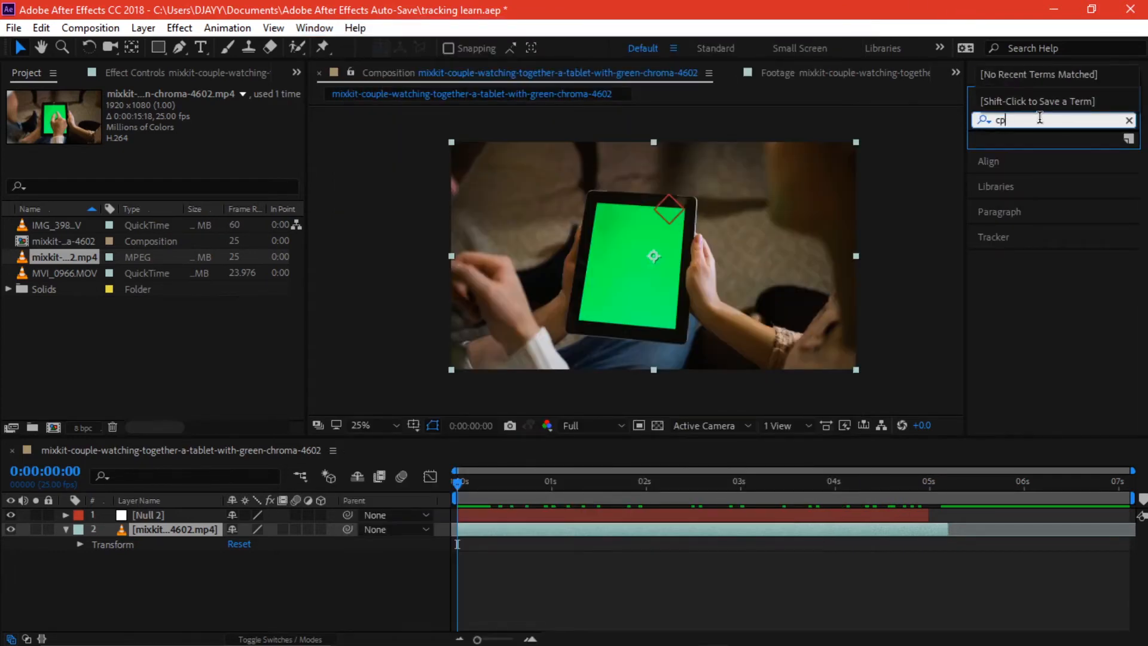
type("olor")
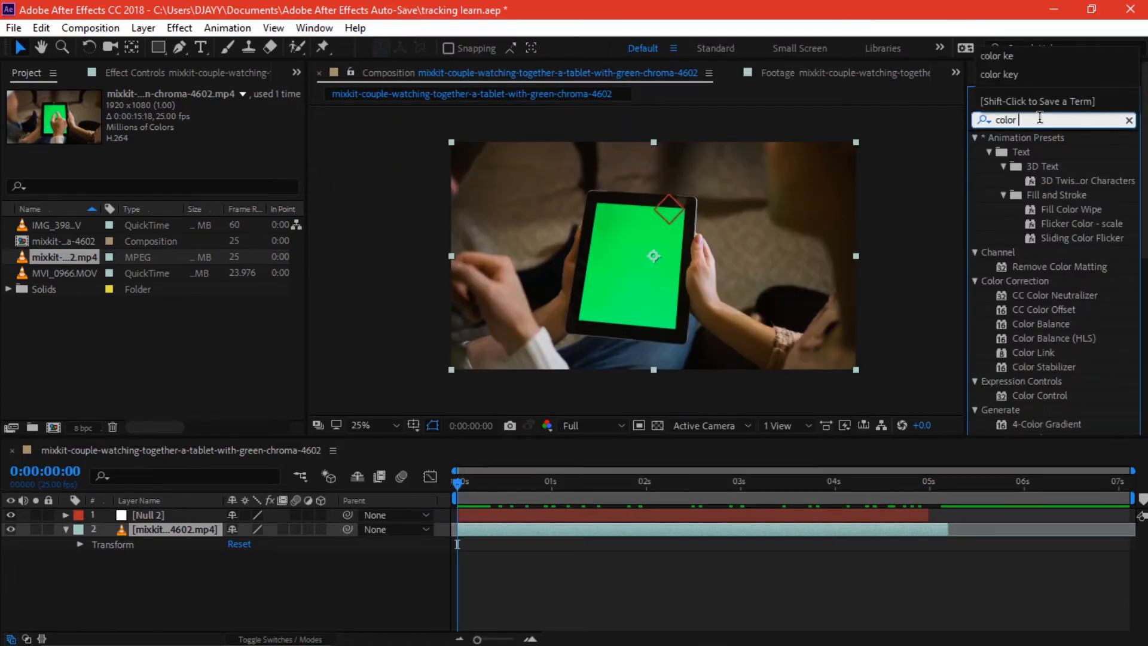
type("key")
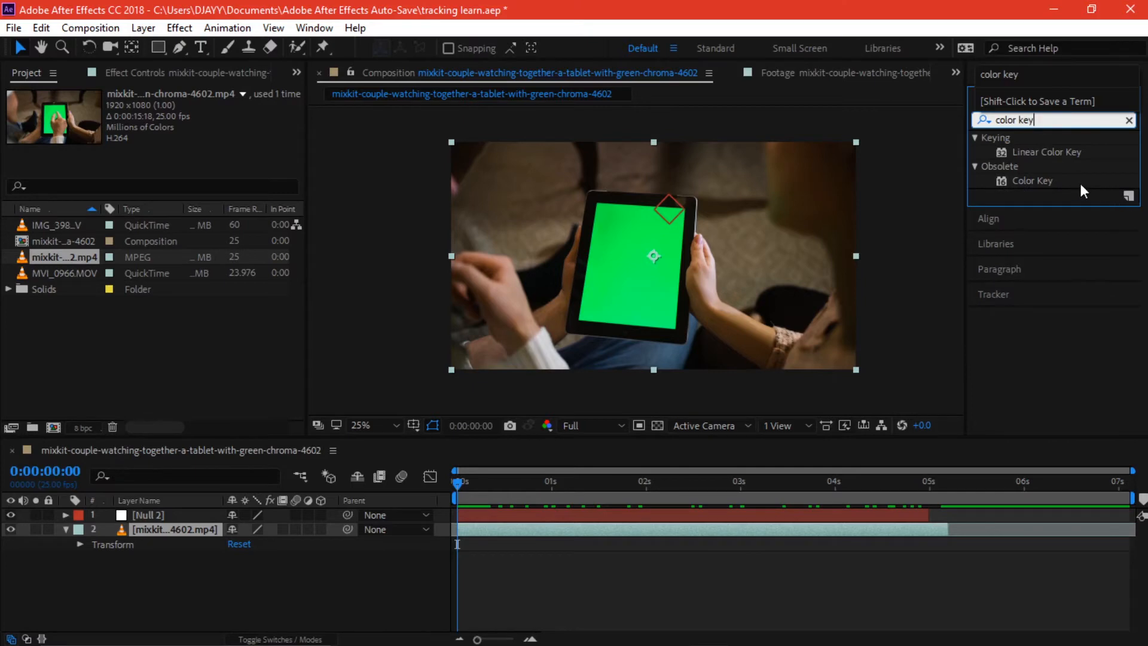
double_click(1032, 181)
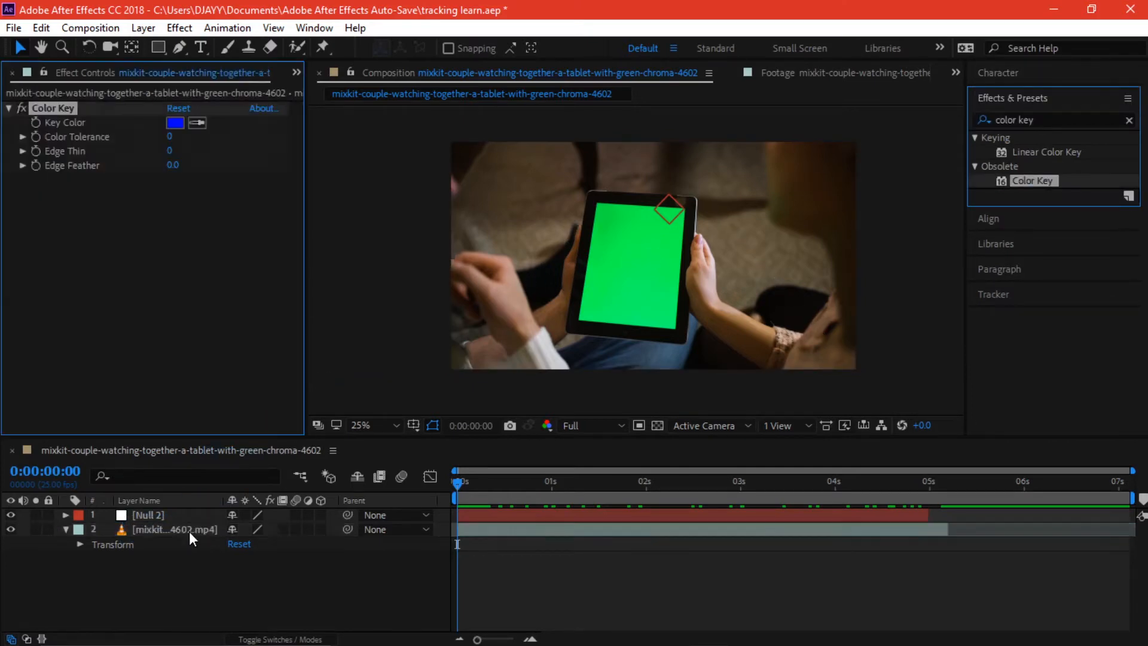
left_click(175, 529)
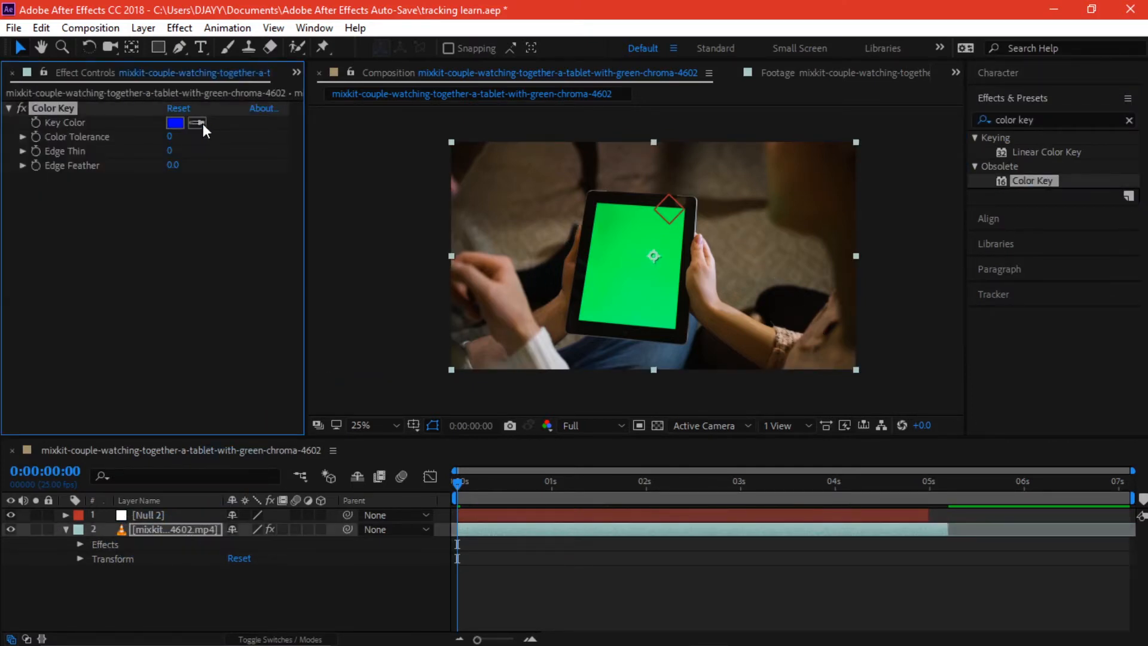
- Sample the tablet's green screen as key colour and thin the keyed edge slightly
left_click(198, 122)
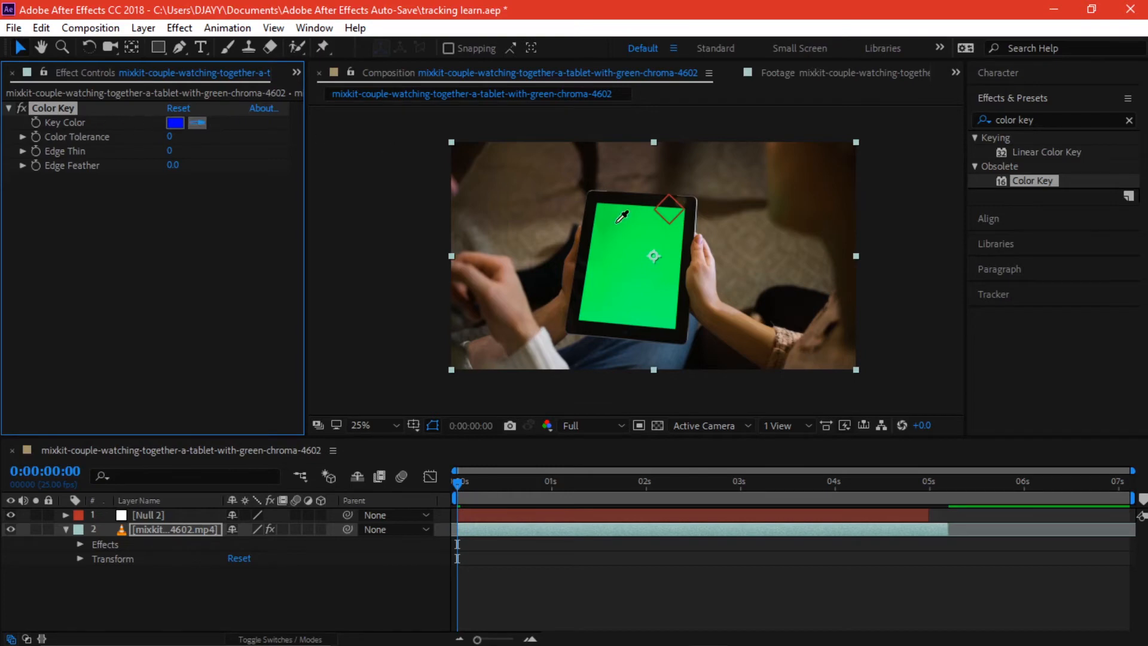
left_click(620, 216)
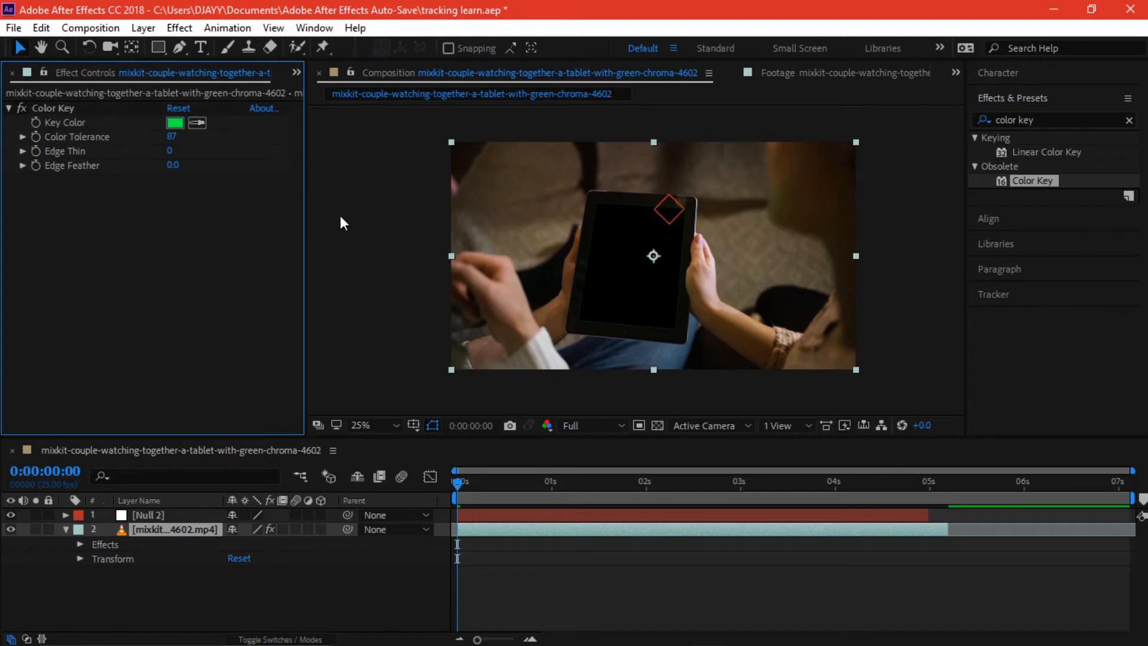
left_click(23, 151)
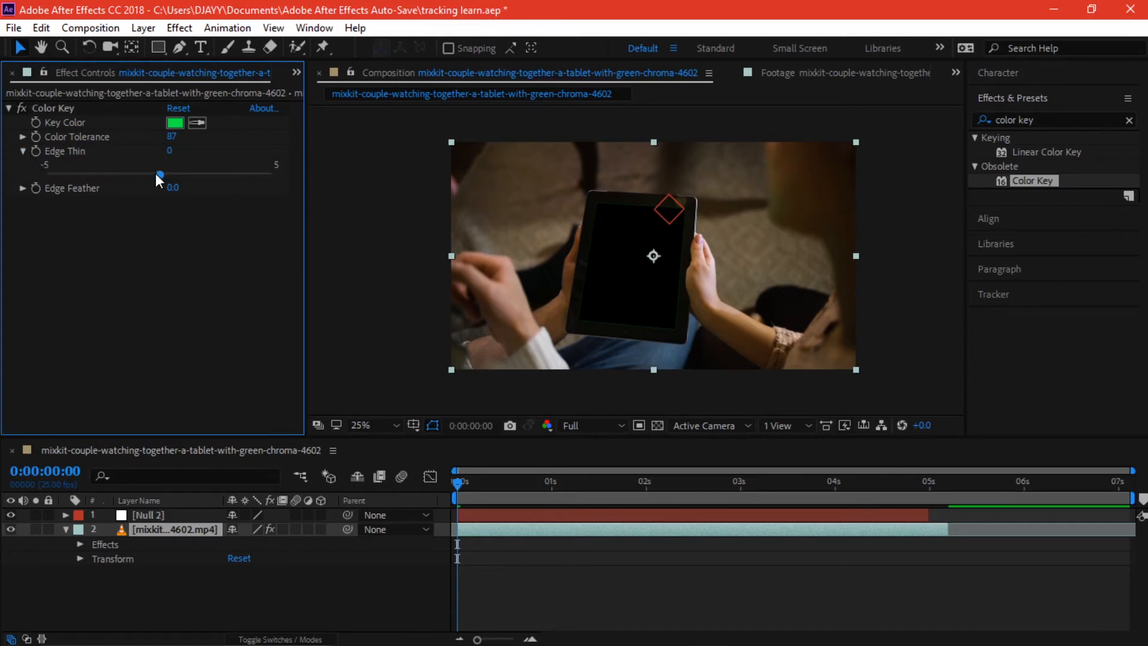
left_click_drag(159, 175, 182, 174)
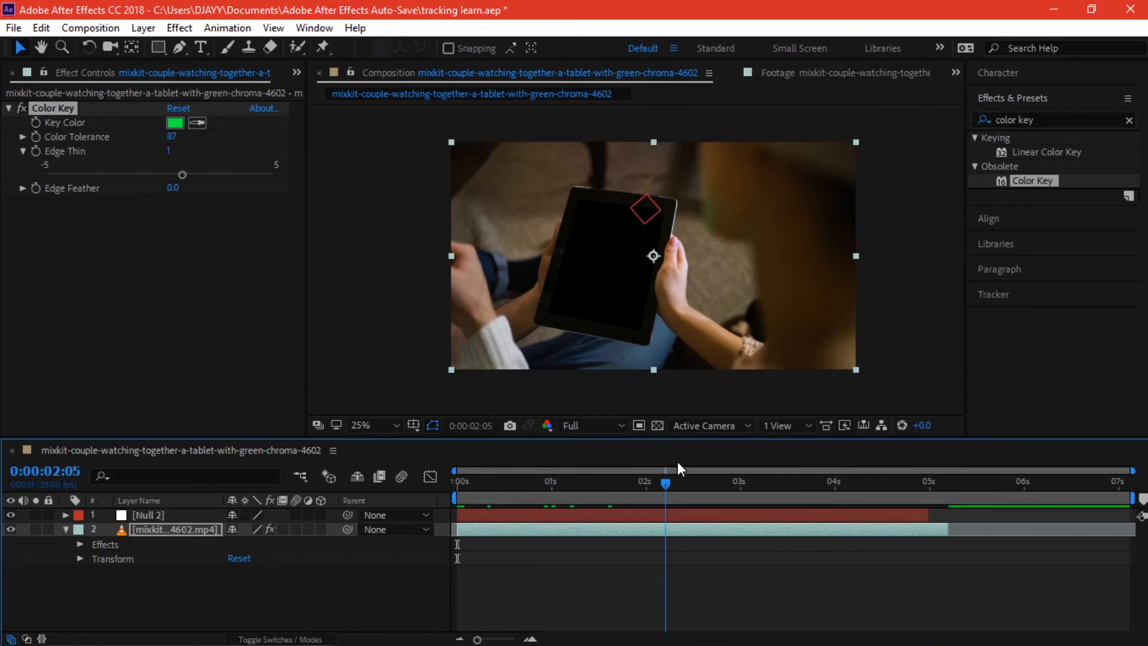
left_click(458, 481)
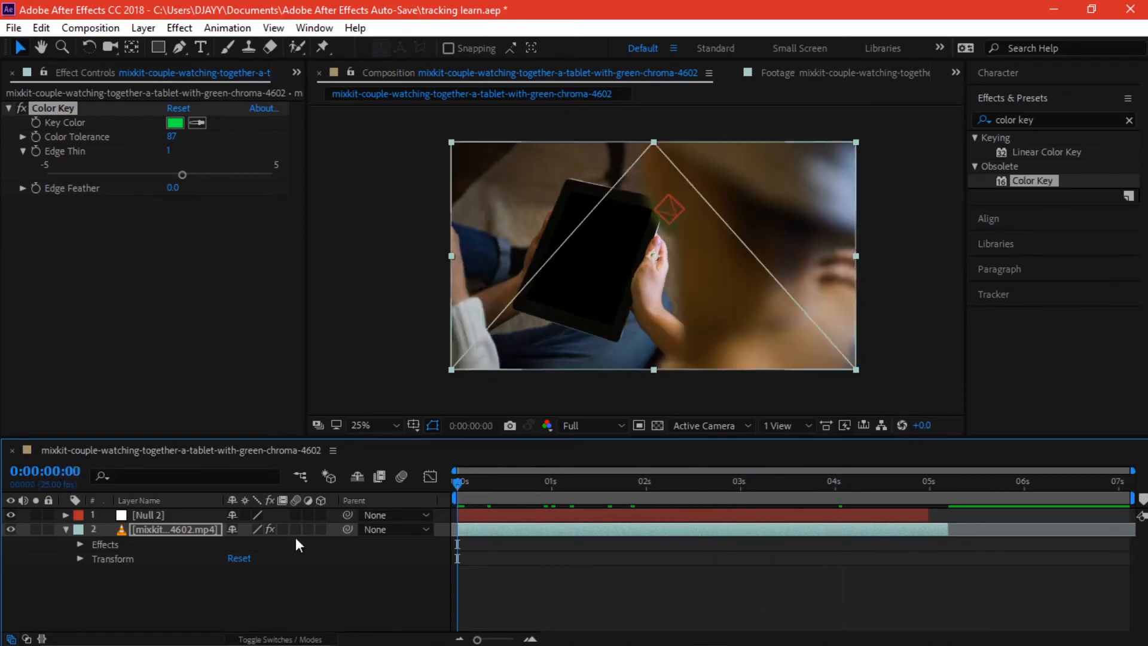
left_click(175, 528)
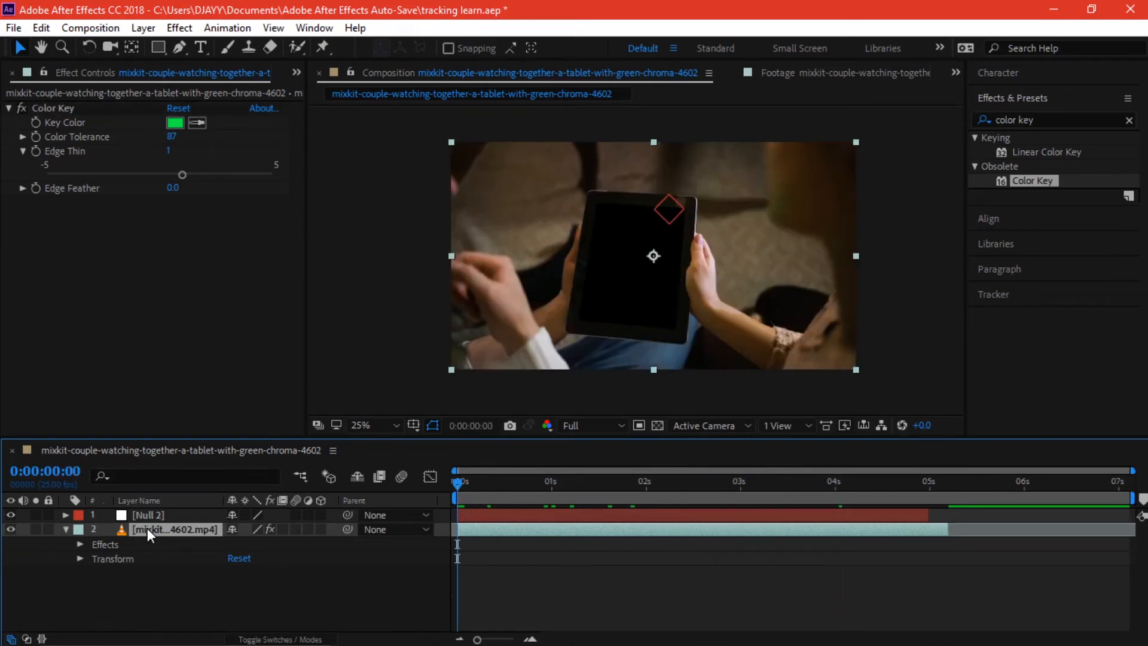
left_click(64, 529)
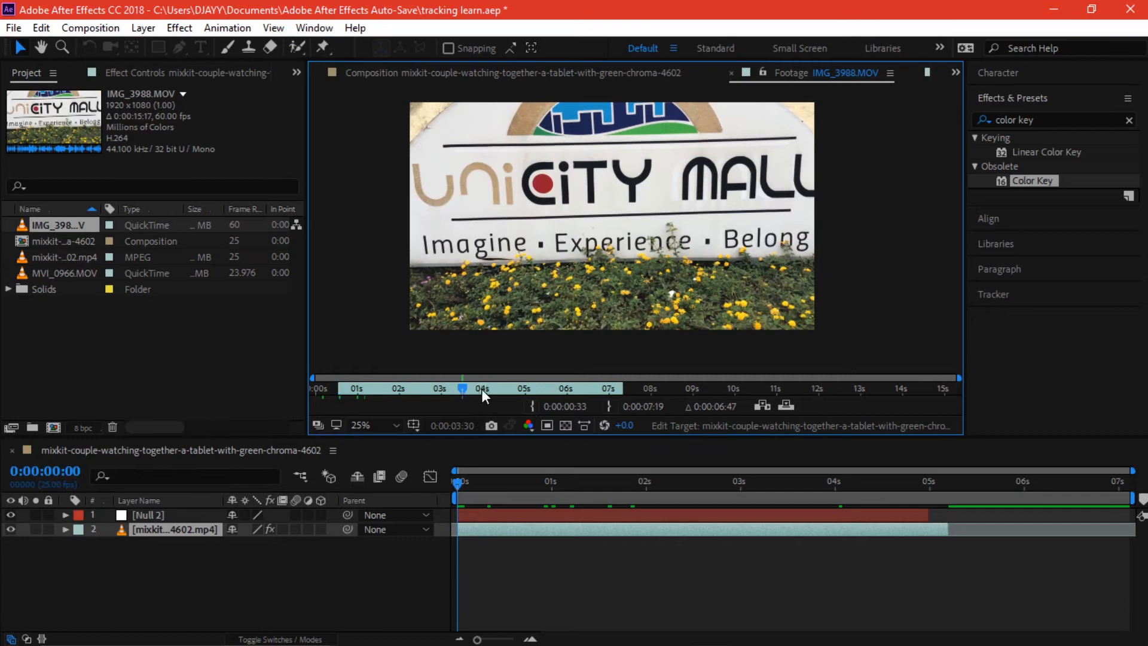
- Preview the Unicity Mall footage and select its layer beneath the tablet in the timeline
left_click_drag(463, 387, 566, 387)
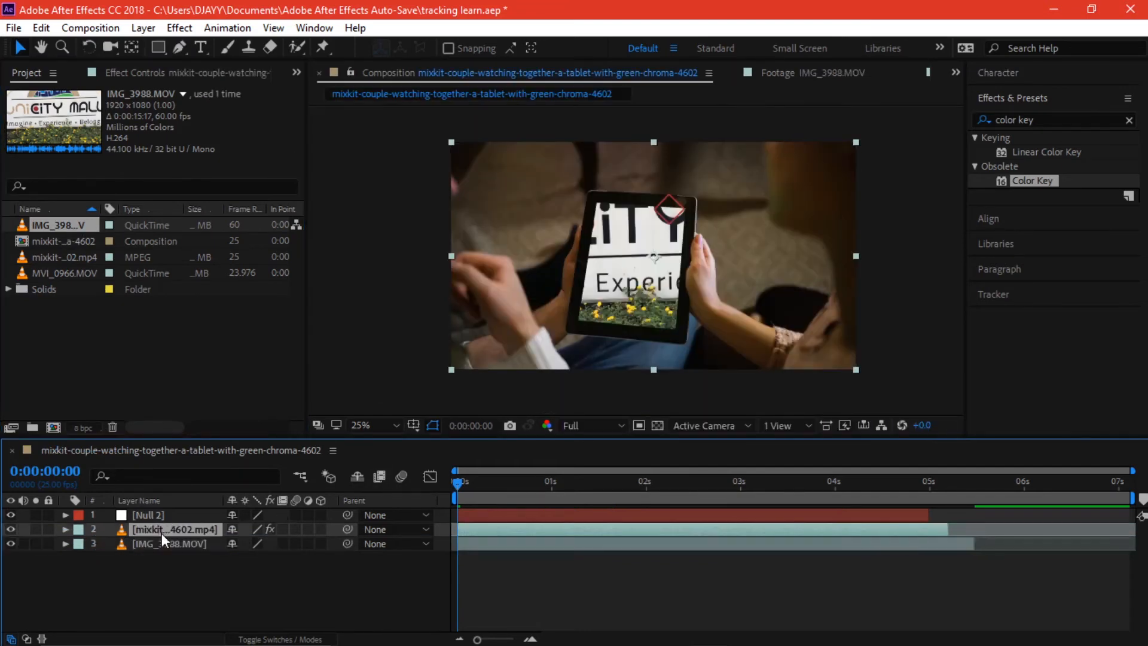
left_click(173, 543)
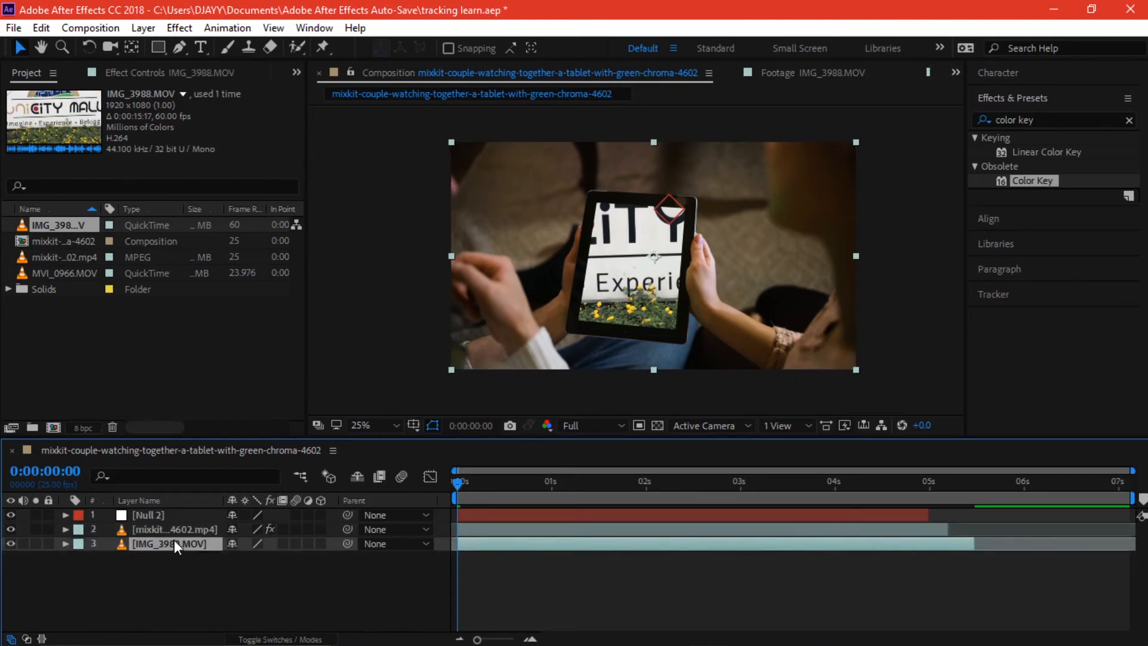
left_click(64, 543)
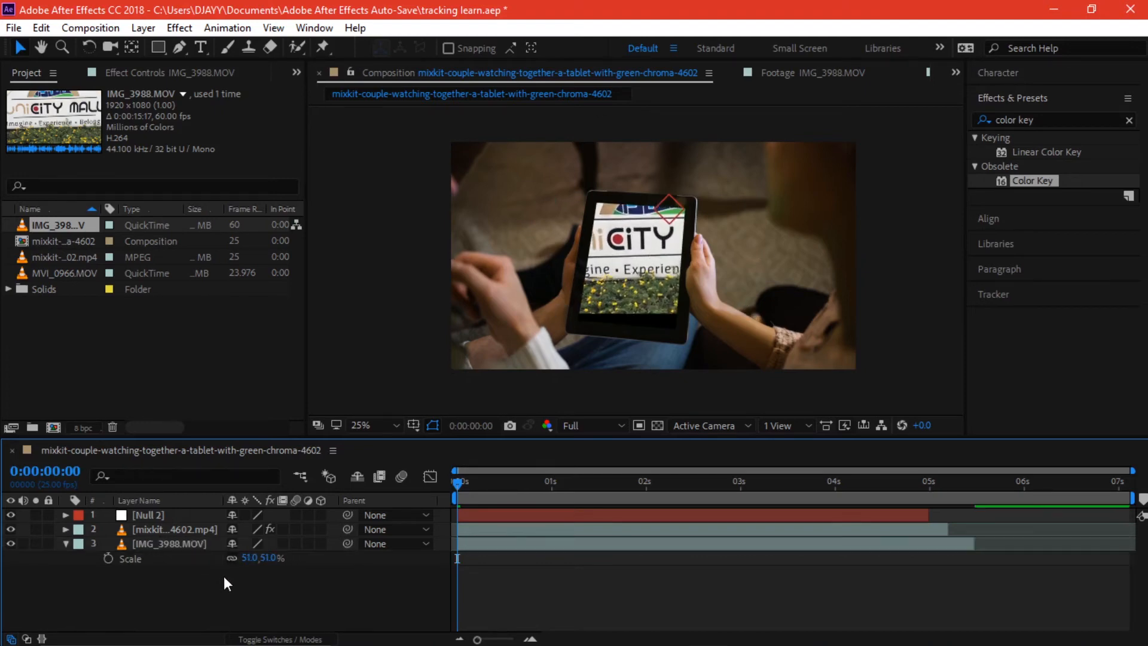
- Make the mall footage a 3D layer and move it over the tablet screen
left_click(172, 543)
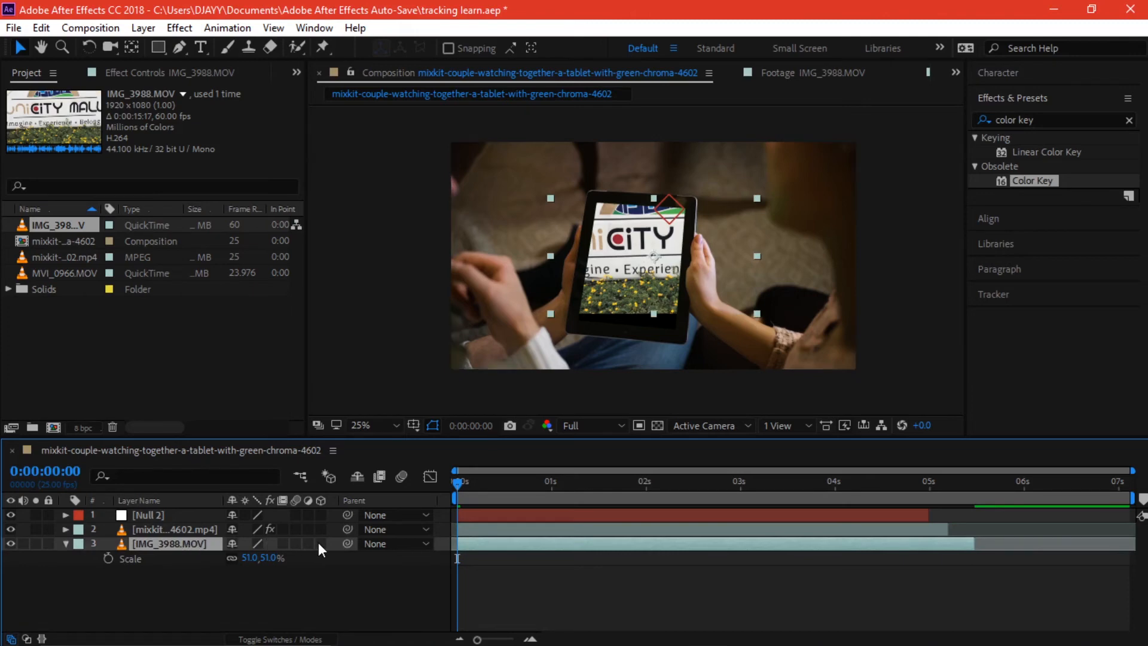
left_click(320, 543)
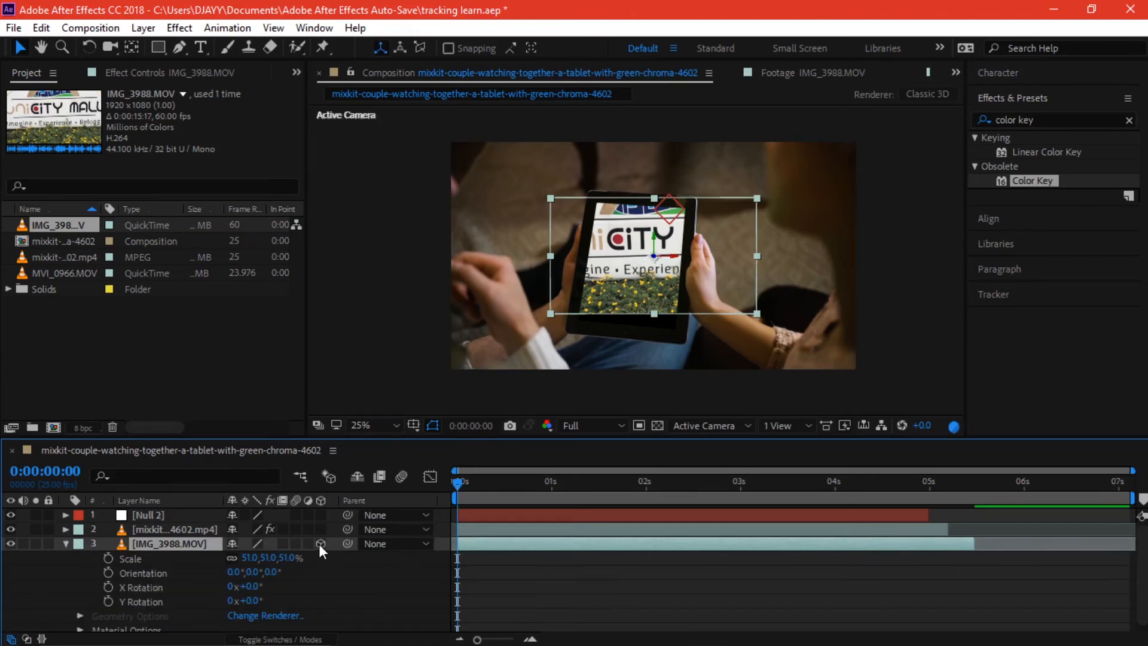
mouse_move(169, 609)
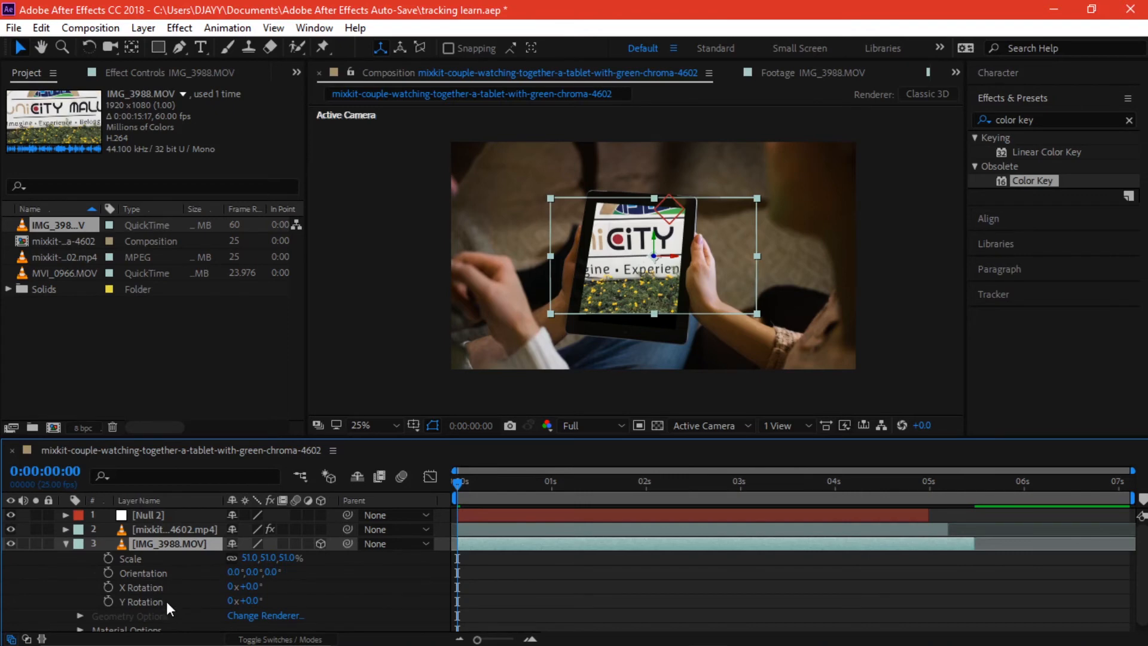
mouse_move(180, 601)
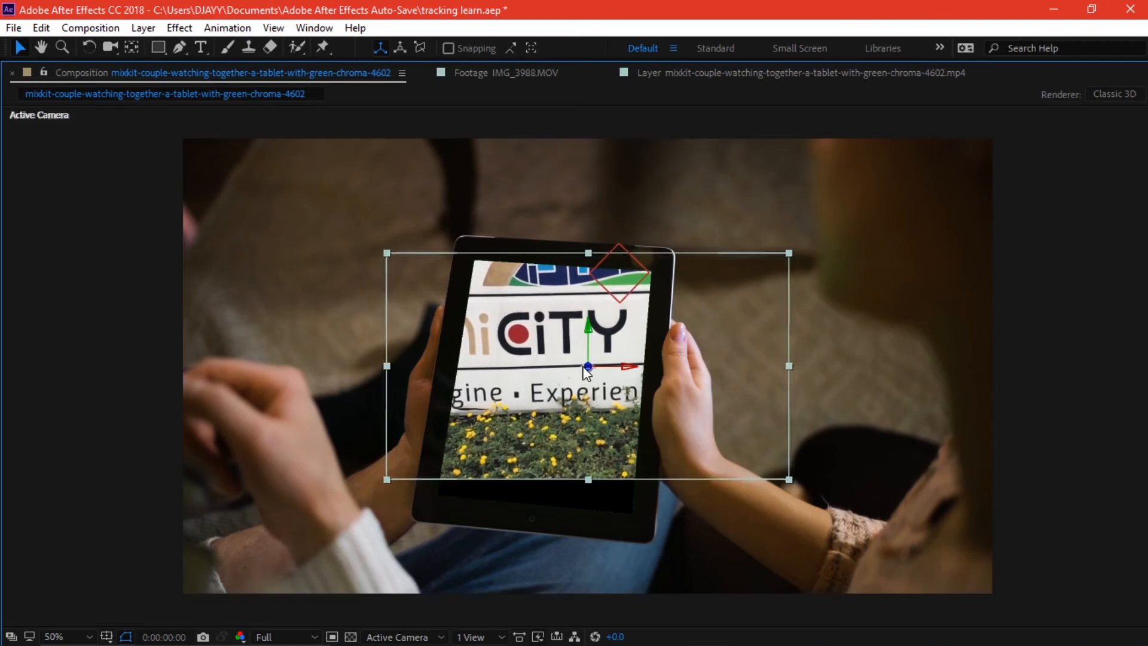
left_click_drag(586, 366, 560, 366)
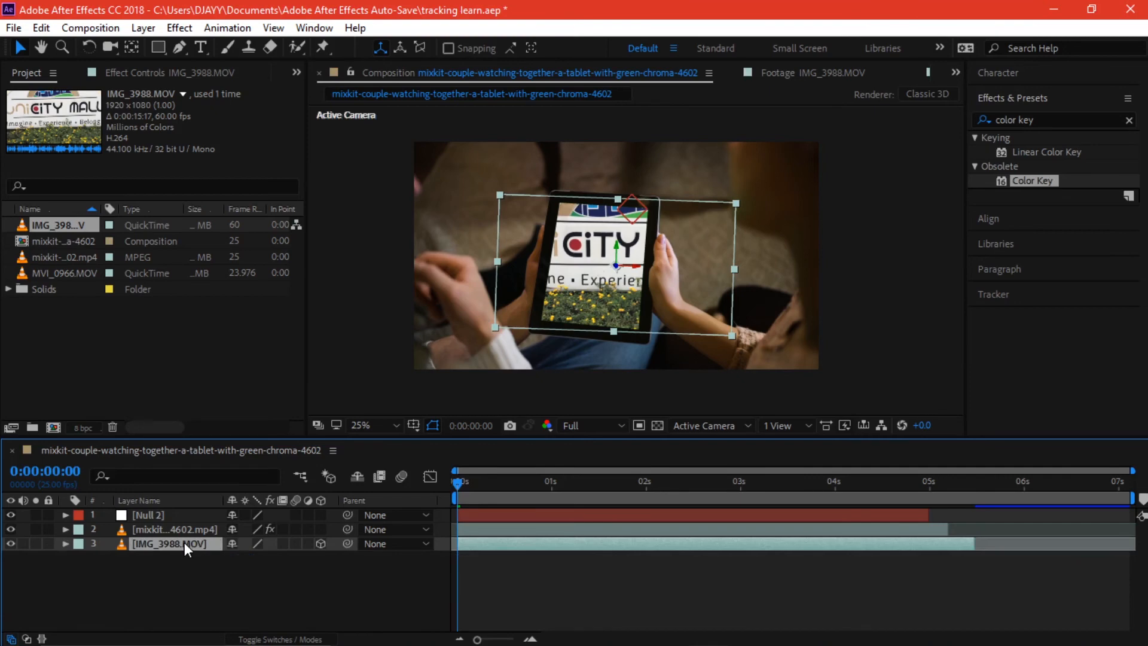
mouse_move(159, 554)
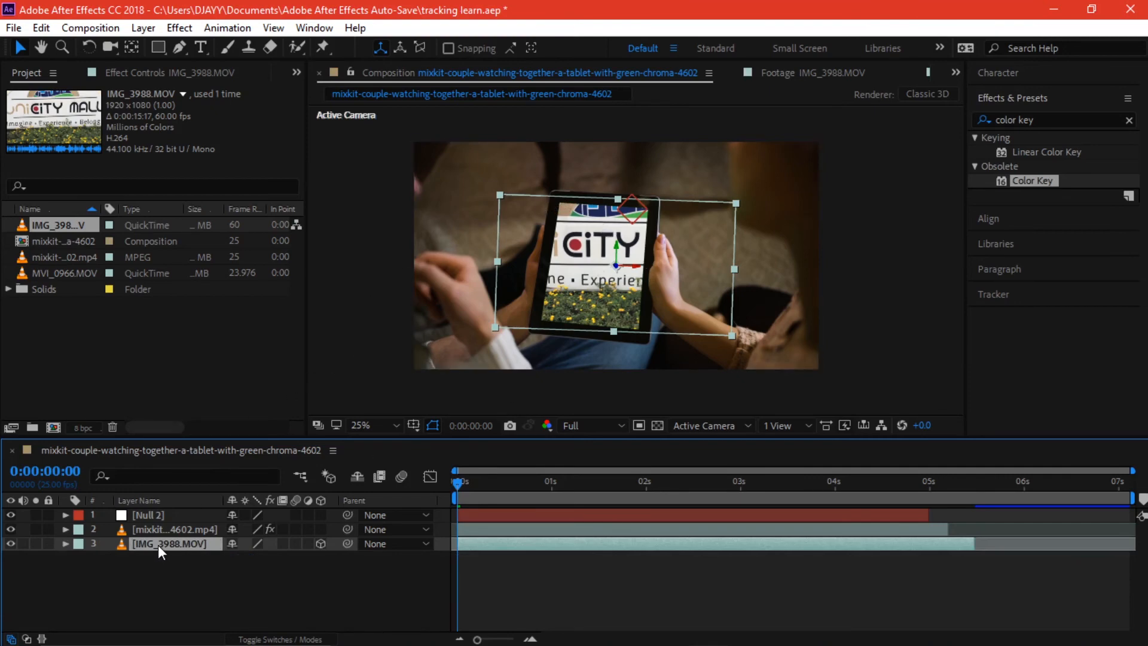
mouse_move(739, 204)
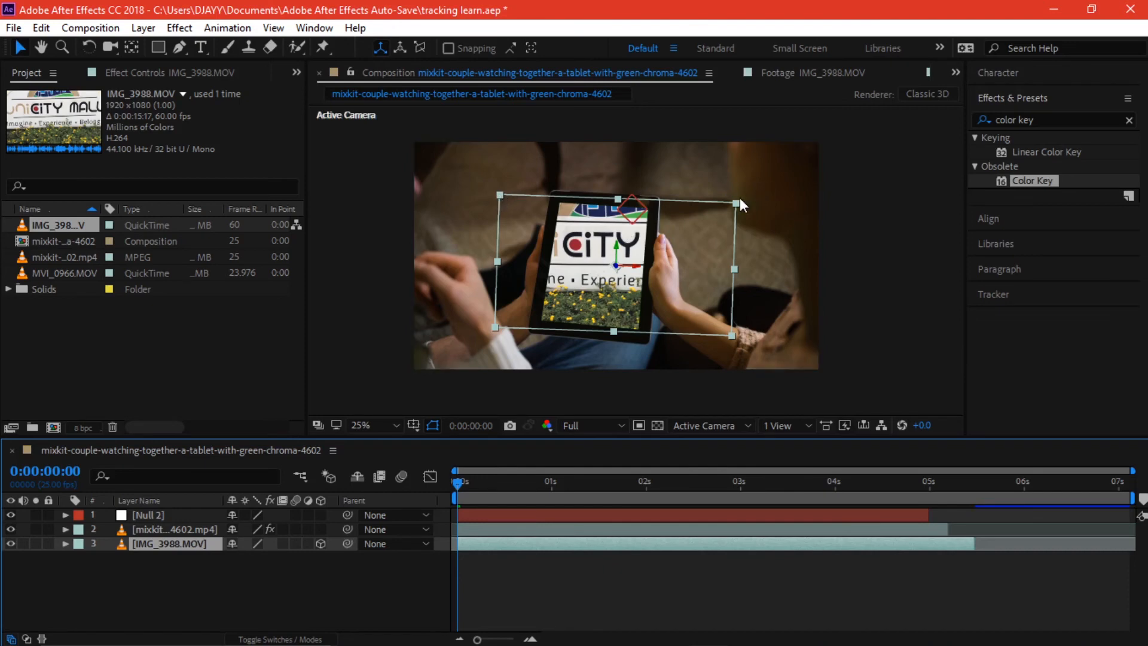
mouse_move(498, 335)
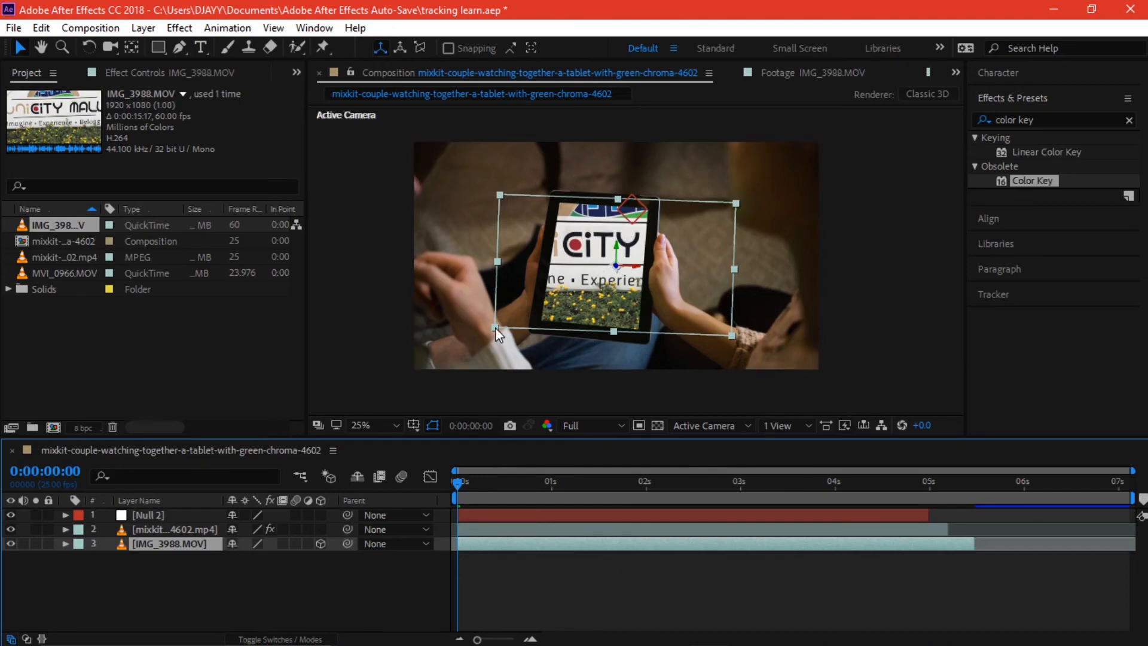
mouse_move(445, 320)
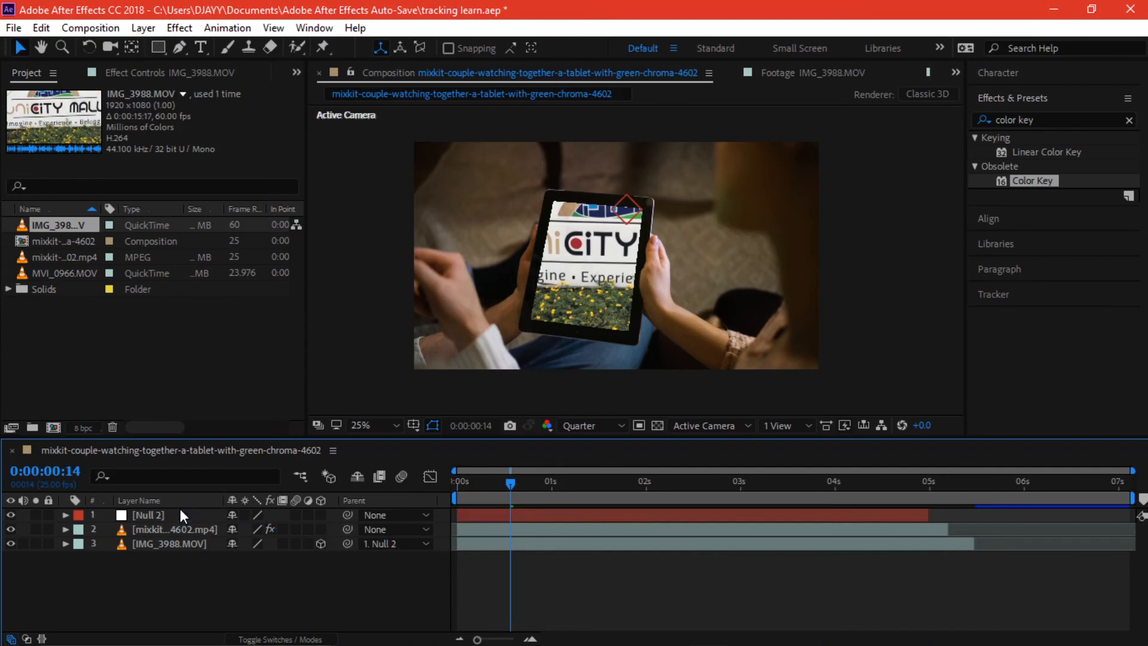
- Parent the mall footage to Null 2 and scrub the playhead to preview it following the tablet
left_click(477, 481)
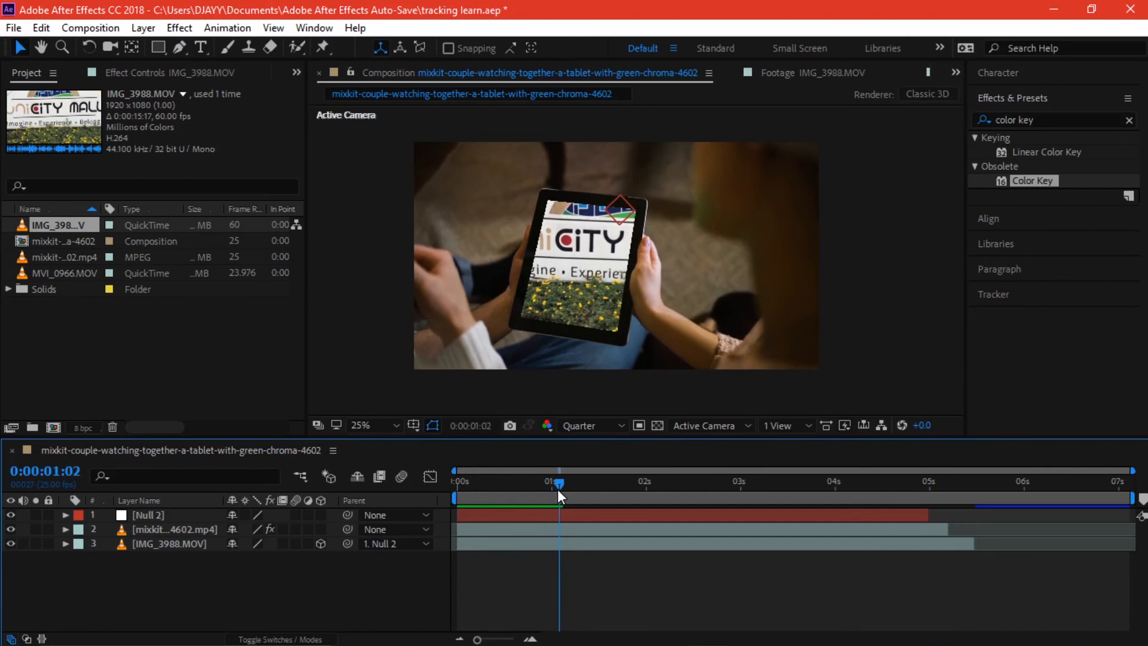
left_click_drag(558, 482, 751, 482)
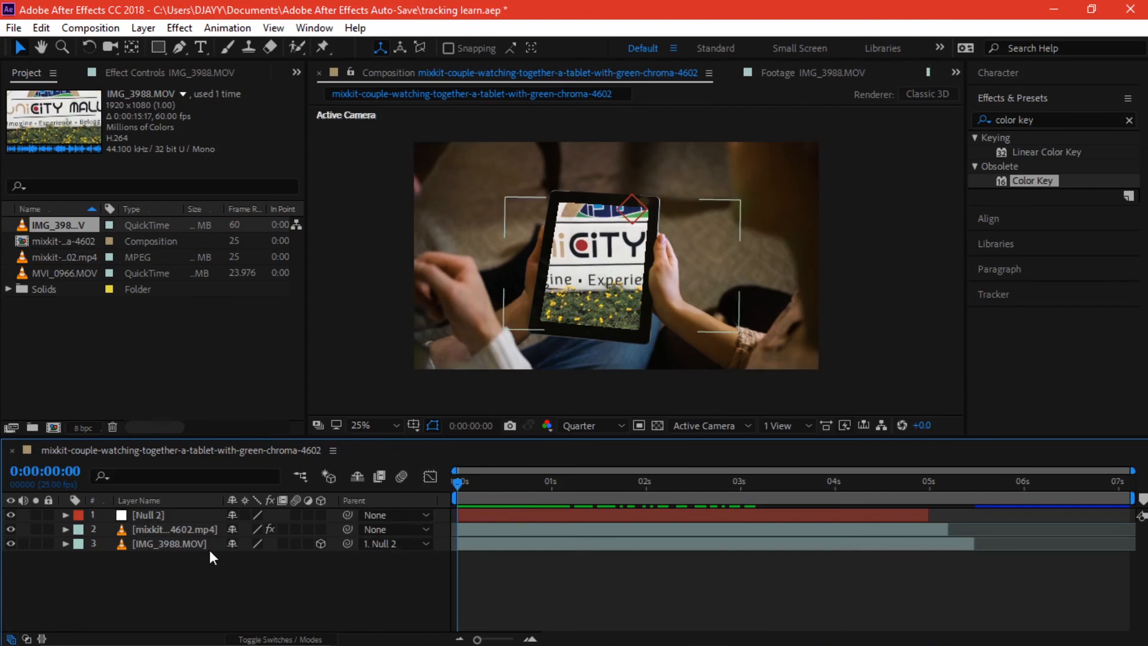
left_click(518, 481)
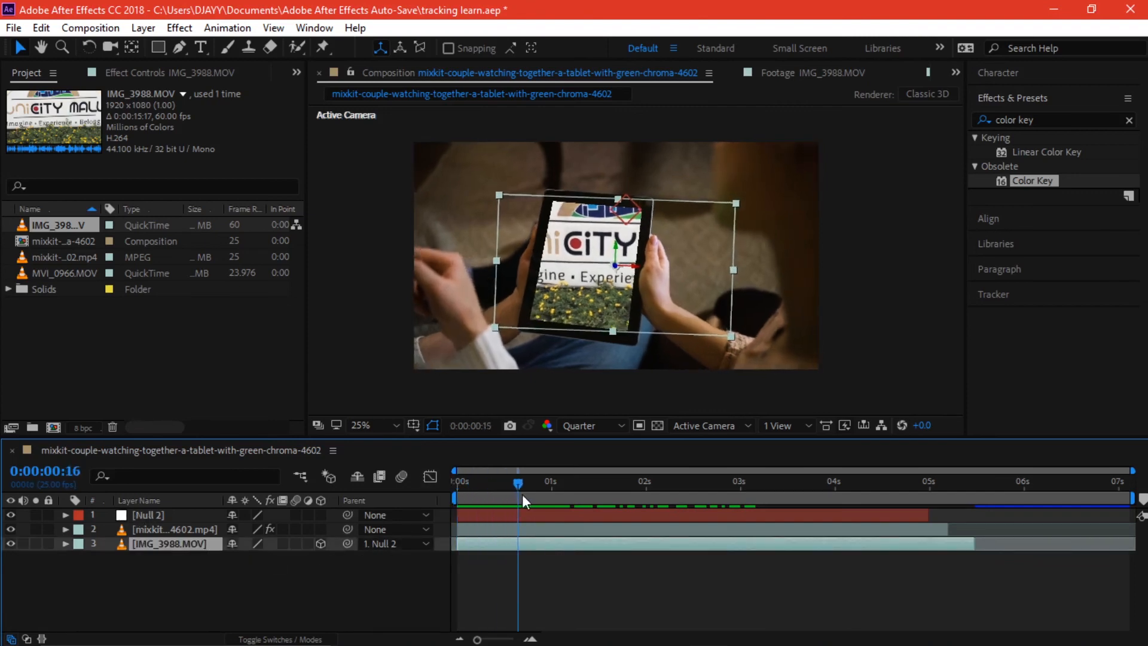